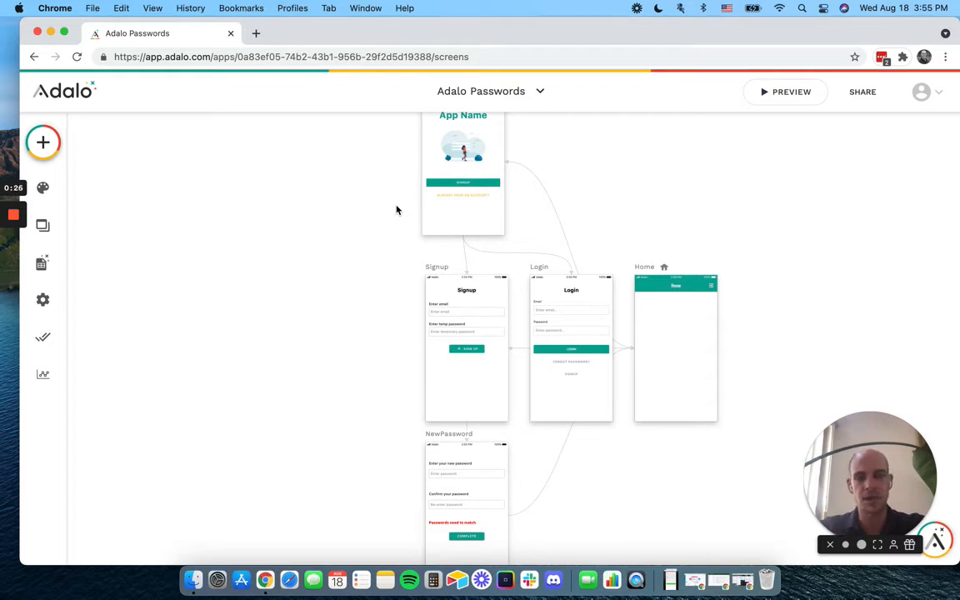
{"action": "mouse_move", "coordinate": [43, 262]}
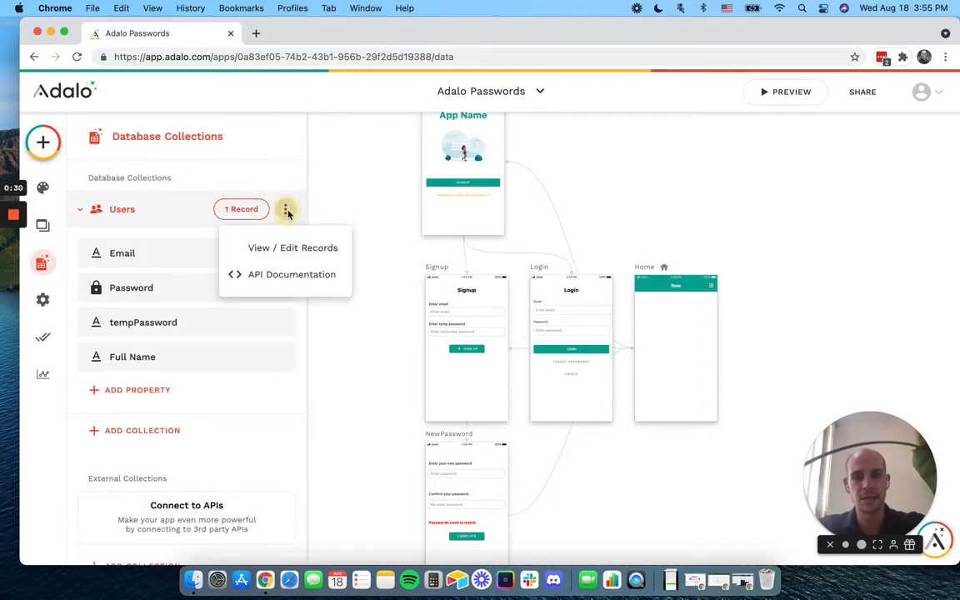
{"action": "mouse_move", "coordinate": [270, 275]}
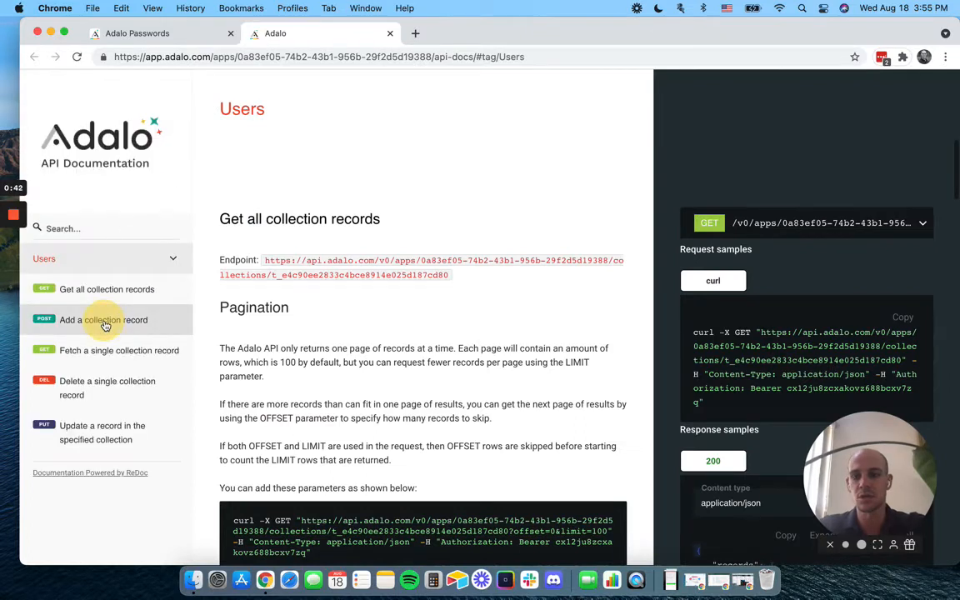
- Show the 'Add a collection record' API docs and select tempPassword in the sample payload
{"action": "left_click", "coordinate": [103, 319]}
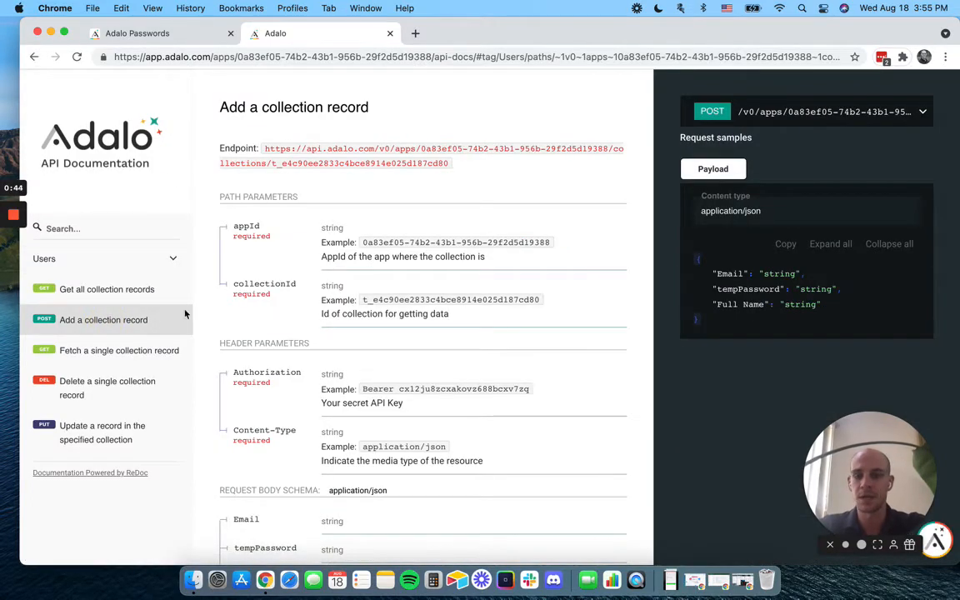
{"action": "mouse_move", "coordinate": [309, 414]}
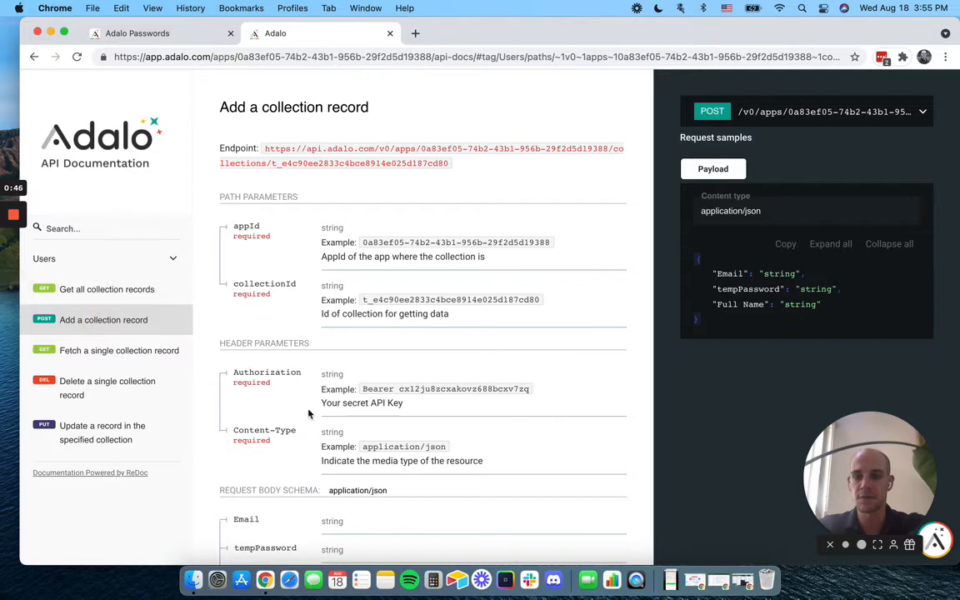
{"action": "scroll", "scroll_direction": "down", "scroll_amount": 3}
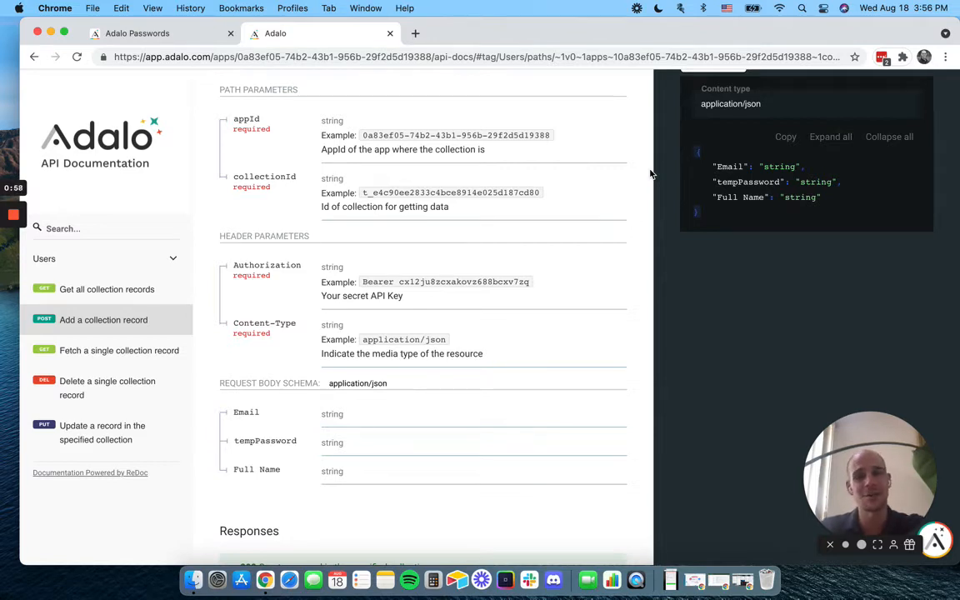
{"action": "double_click", "coordinate": [748, 182]}
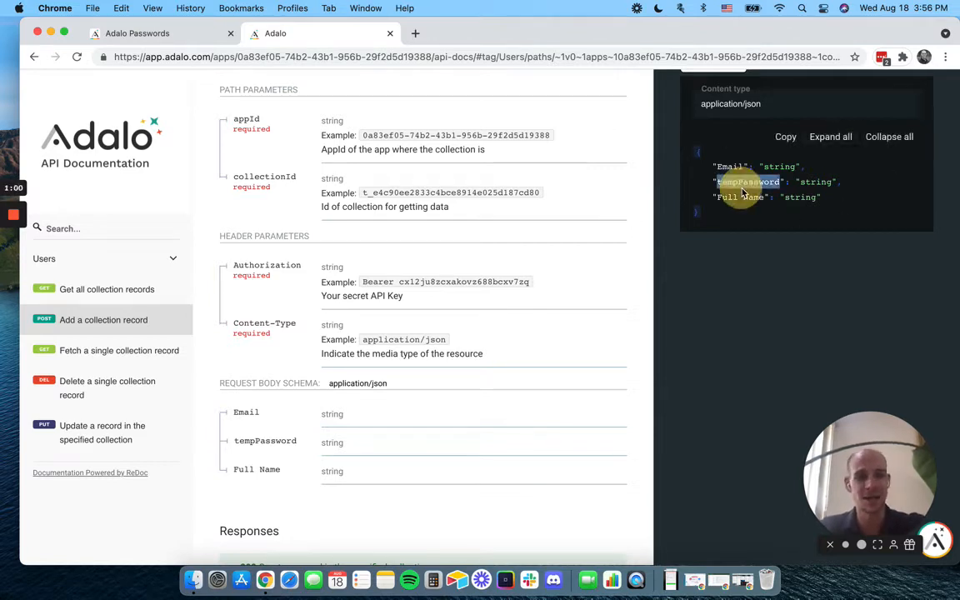
{"action": "double_click", "coordinate": [748, 182]}
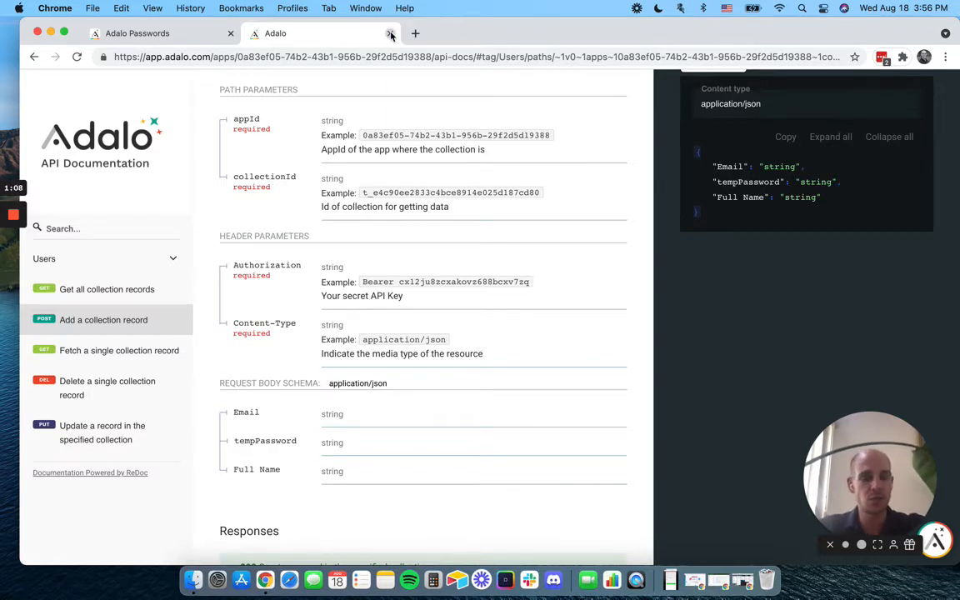
- Close the API docs tab and view the Users collection's single record
{"action": "left_click", "coordinate": [391, 34]}
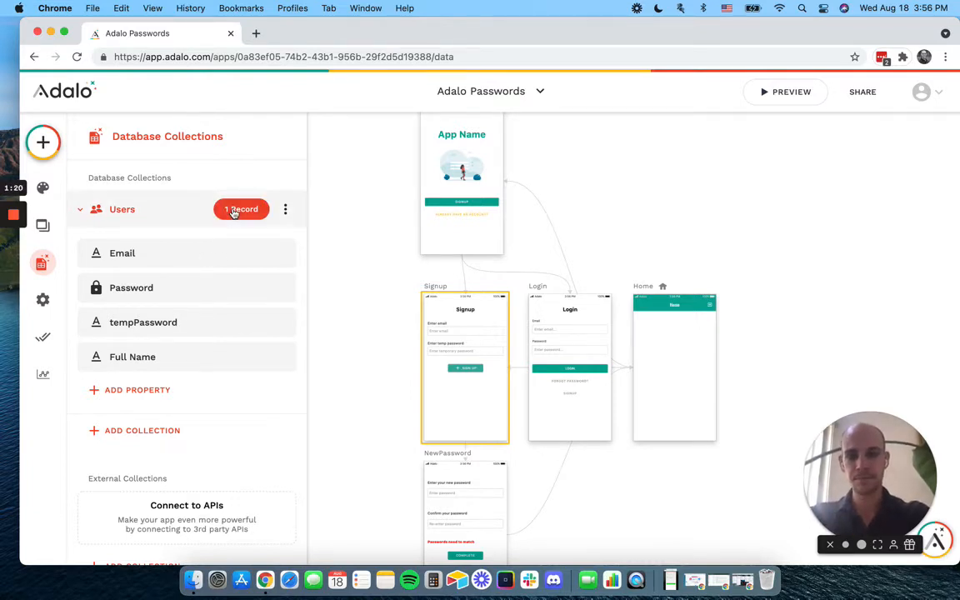
{"action": "left_click", "coordinate": [242, 209]}
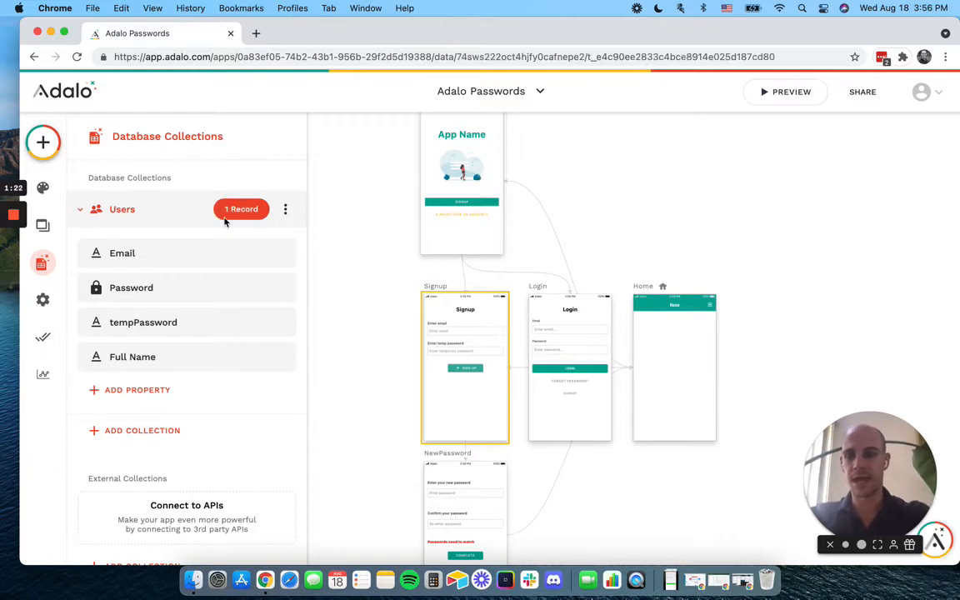
{"action": "left_click", "coordinate": [242, 209]}
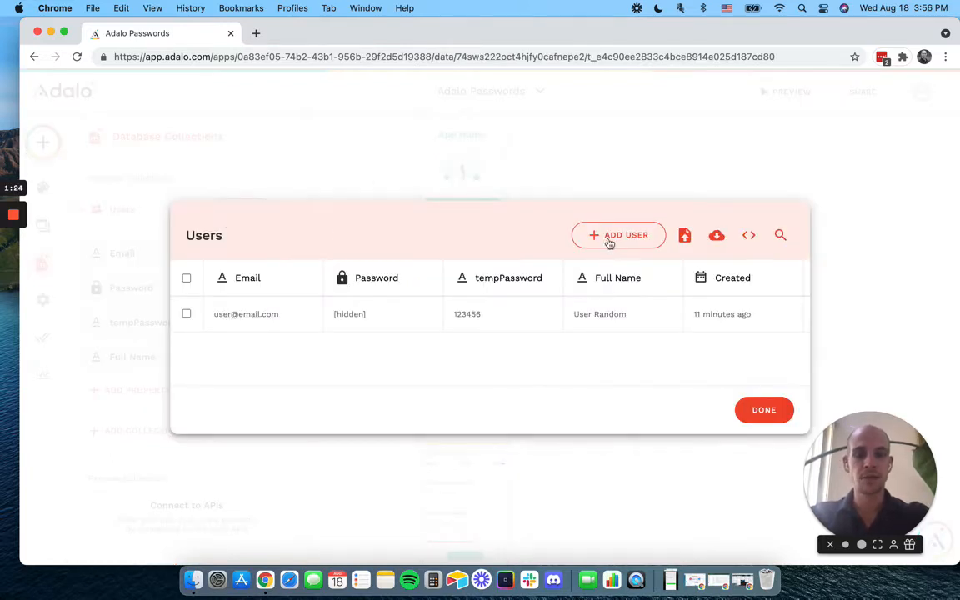
{"action": "left_click", "coordinate": [619, 235]}
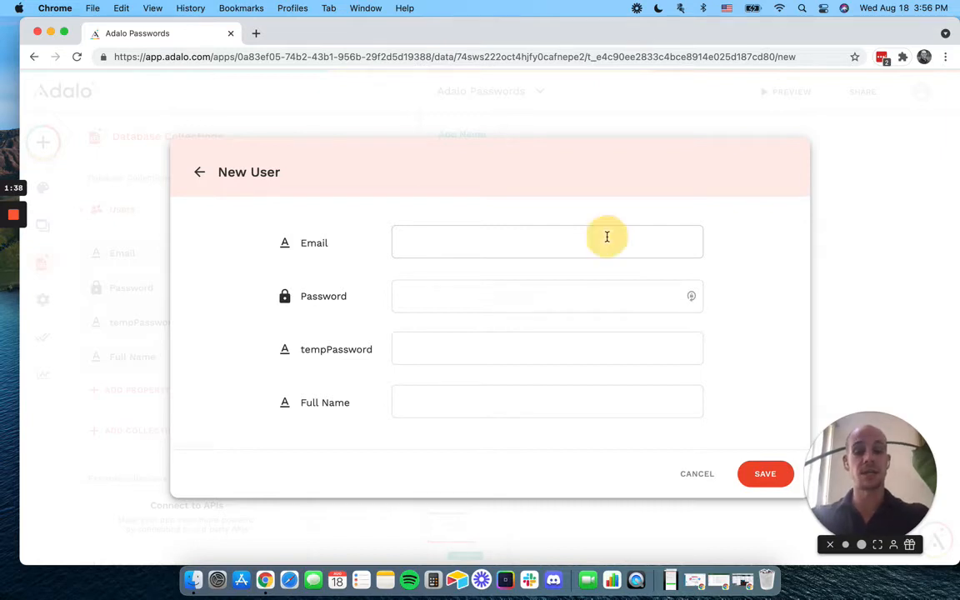
{"action": "type", "text": "test"}
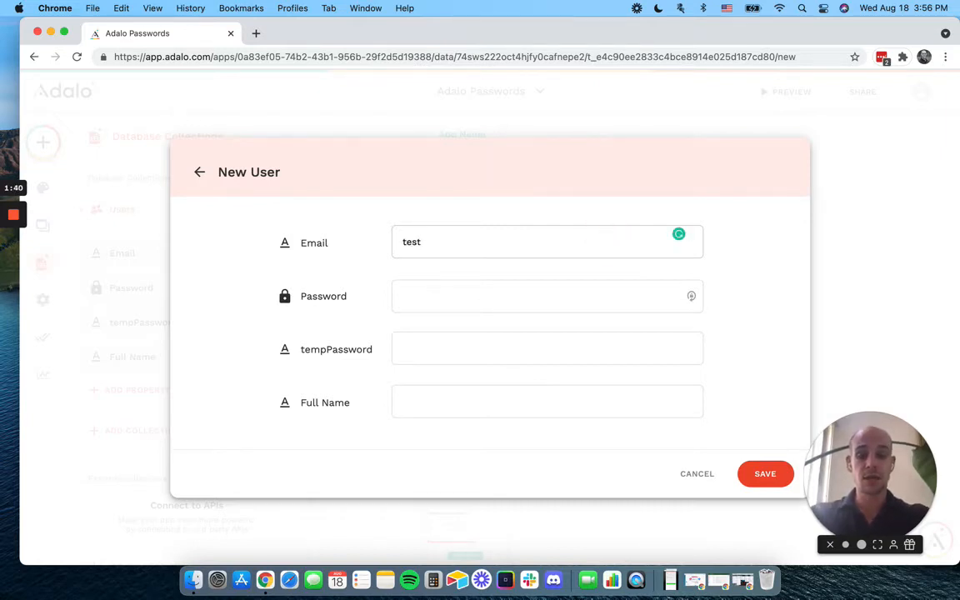
{"action": "type", "text": "@email"}
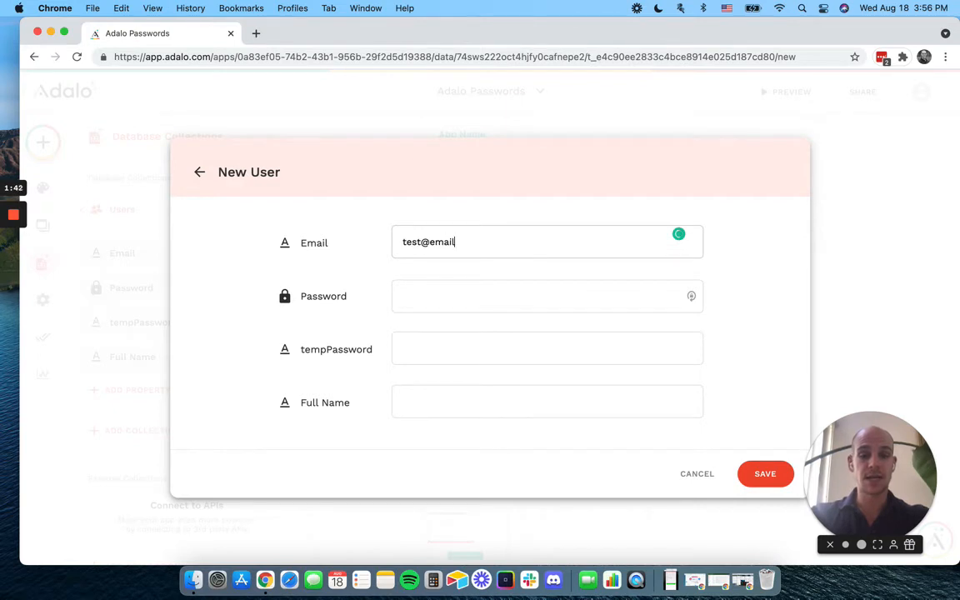
{"action": "left_click", "coordinate": [548, 296]}
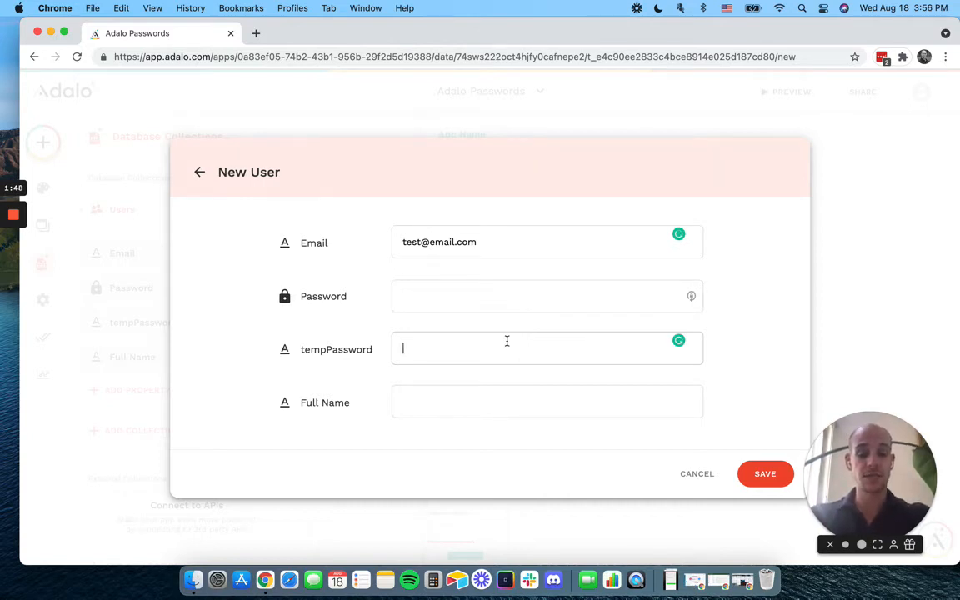
{"action": "type", "text": "temp"}
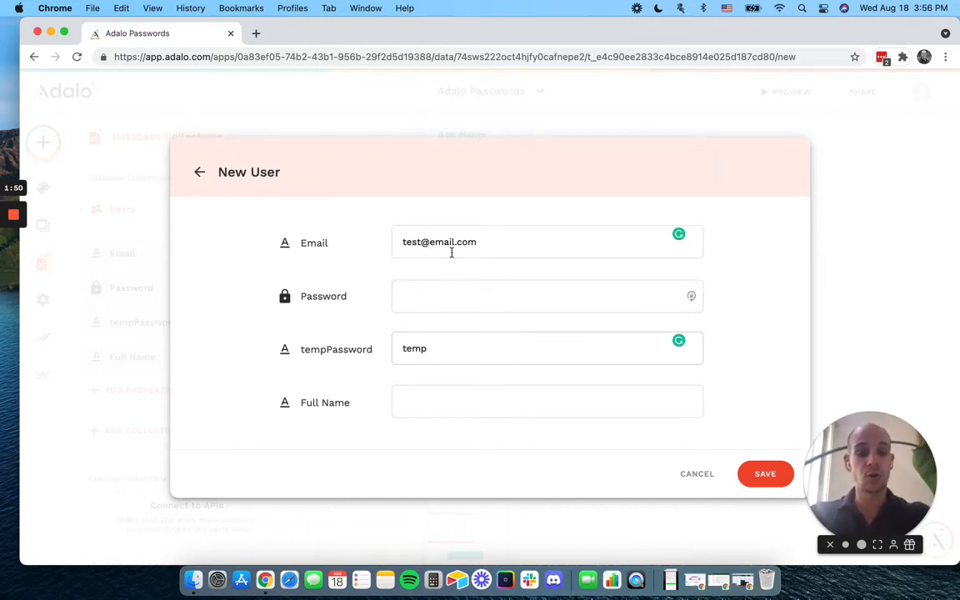
{"action": "mouse_move", "coordinate": [735, 363]}
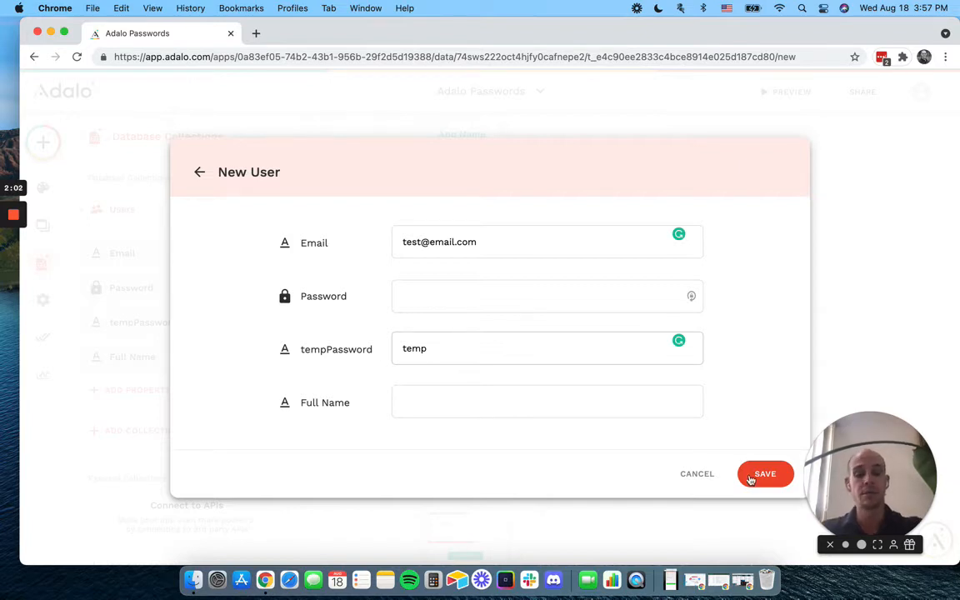
{"action": "mouse_move", "coordinate": [754, 480]}
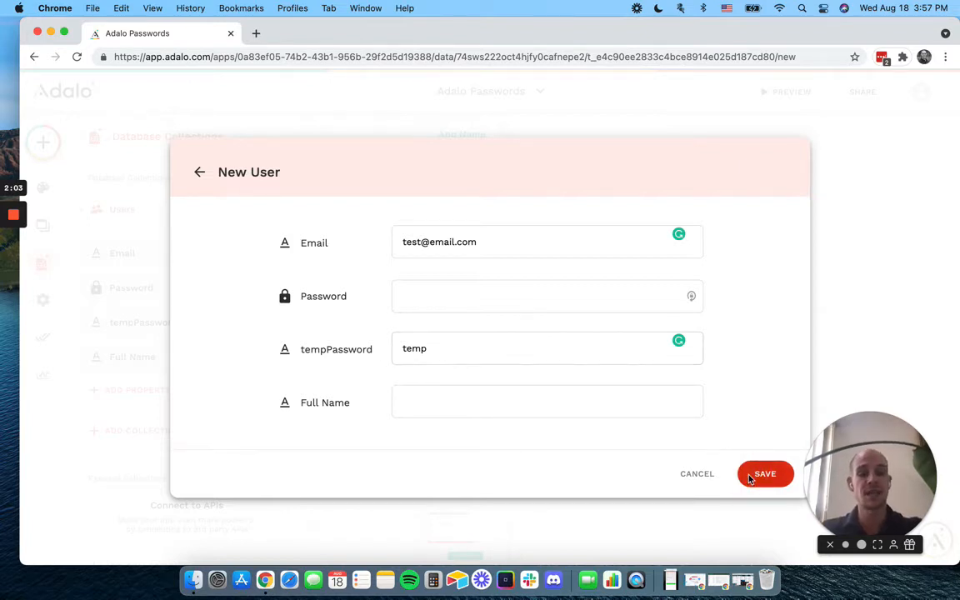
{"action": "left_click", "coordinate": [764, 474]}
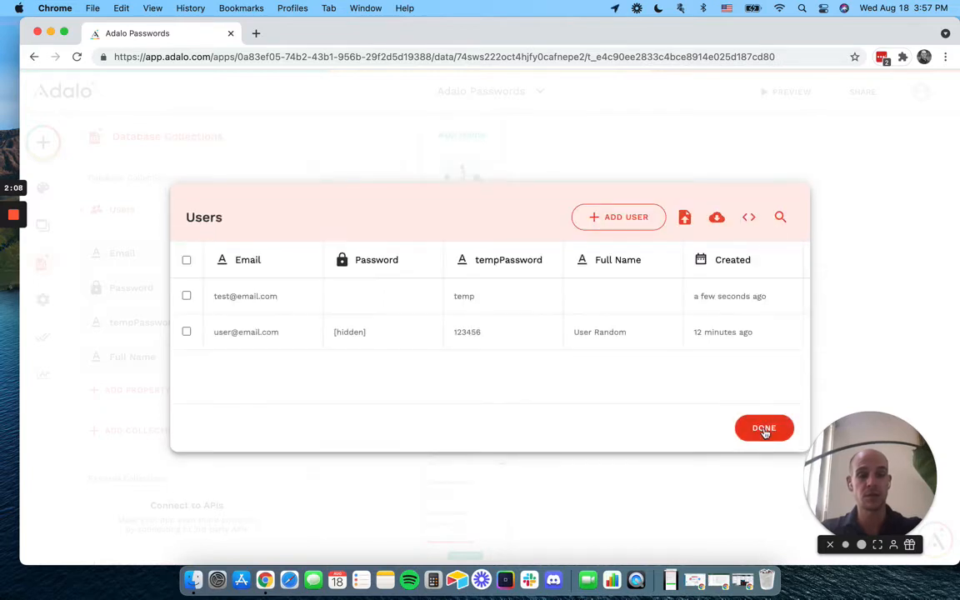
{"action": "left_click", "coordinate": [763, 428]}
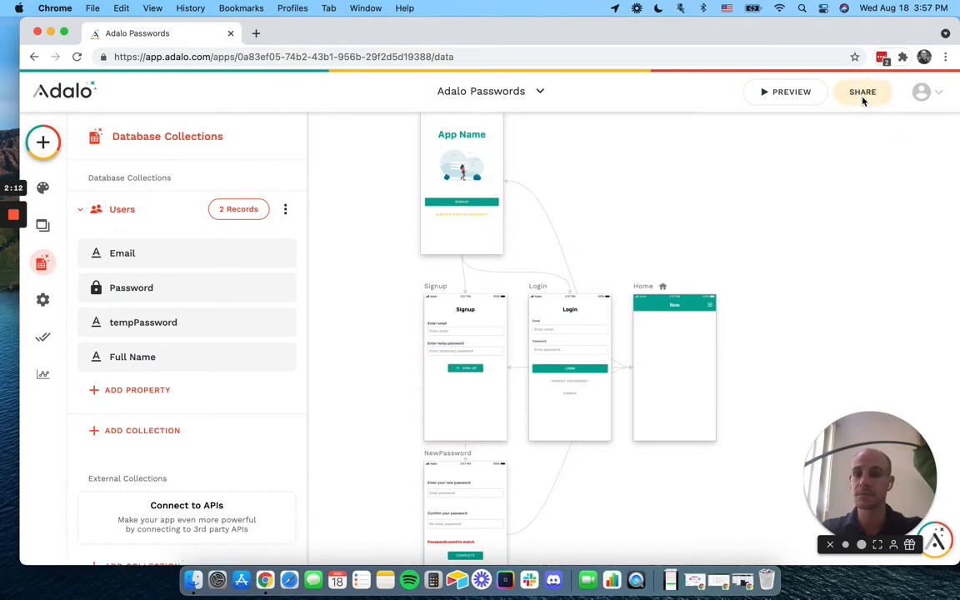
{"action": "left_click", "coordinate": [784, 91]}
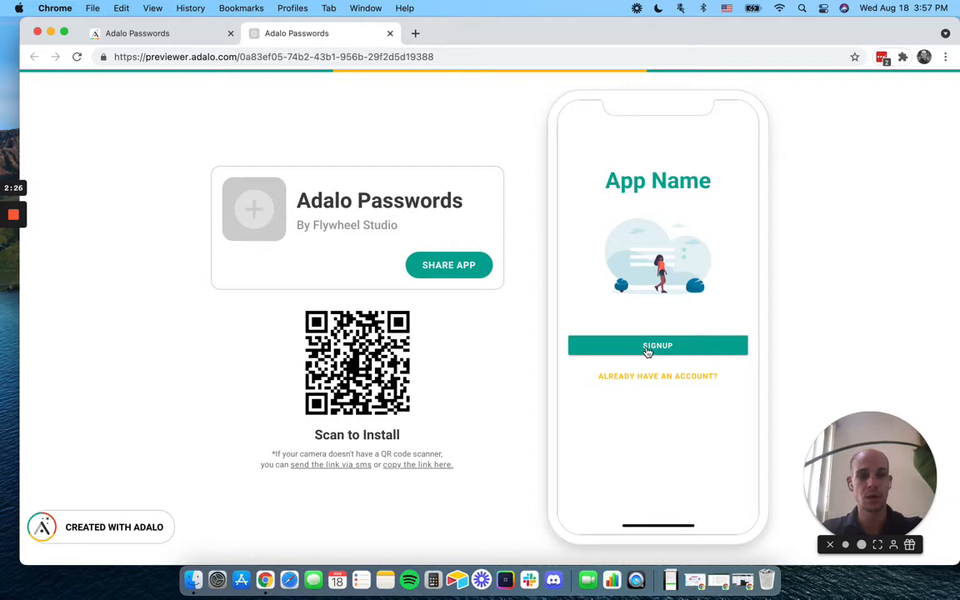
{"action": "left_click", "coordinate": [658, 345]}
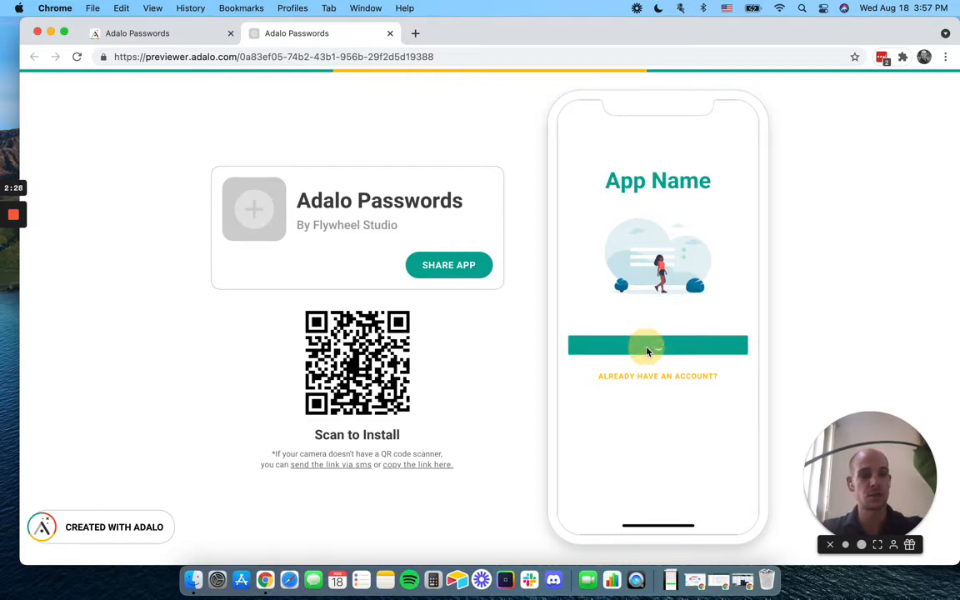
{"action": "left_click", "coordinate": [658, 345]}
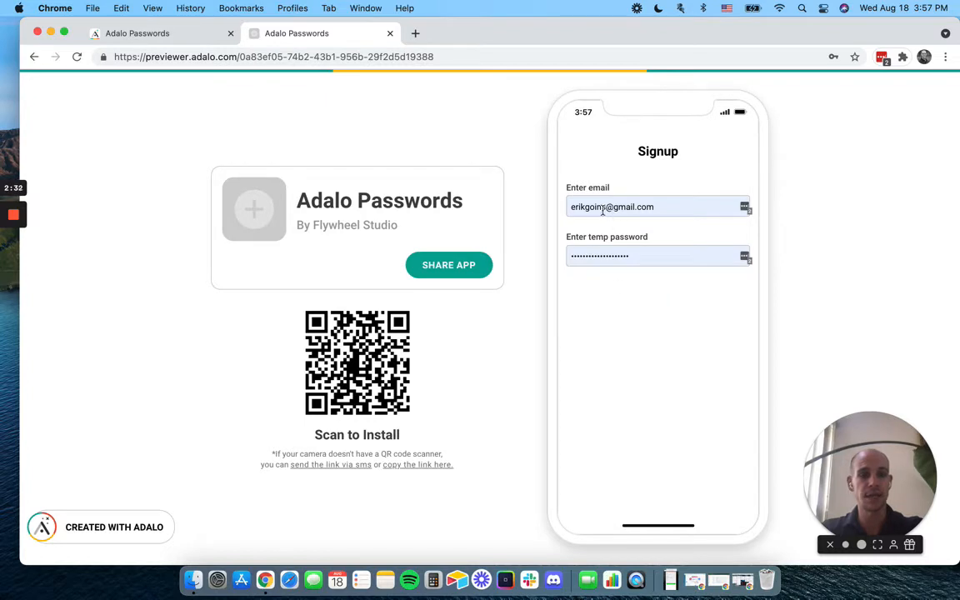
{"action": "left_click", "coordinate": [659, 207]}
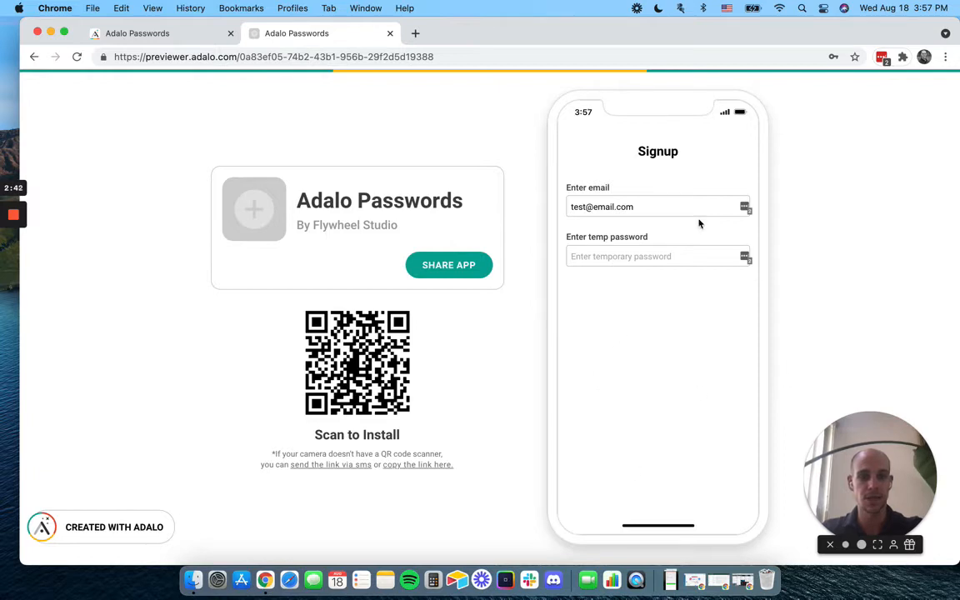
{"action": "left_click", "coordinate": [654, 256]}
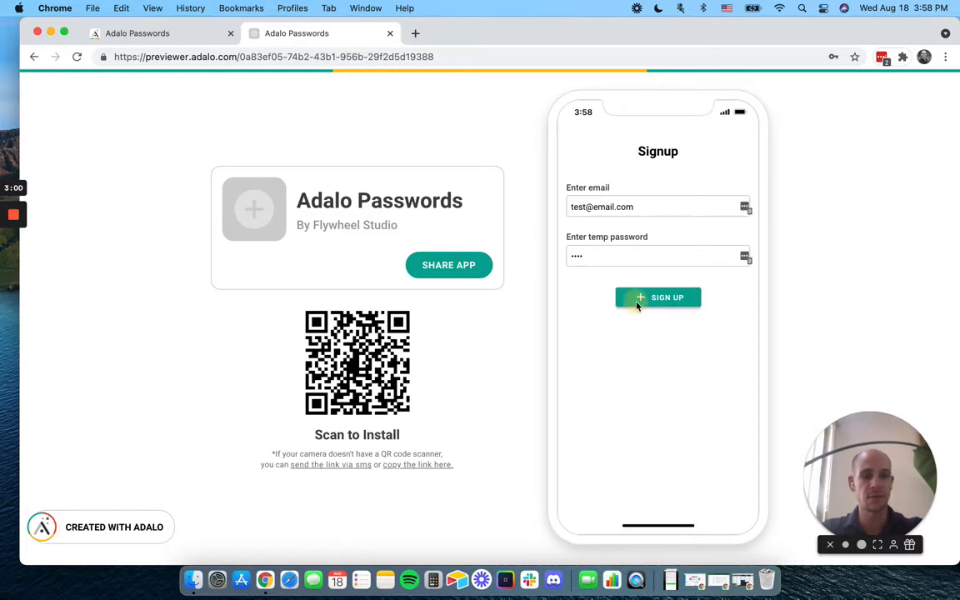
{"action": "left_click", "coordinate": [658, 298]}
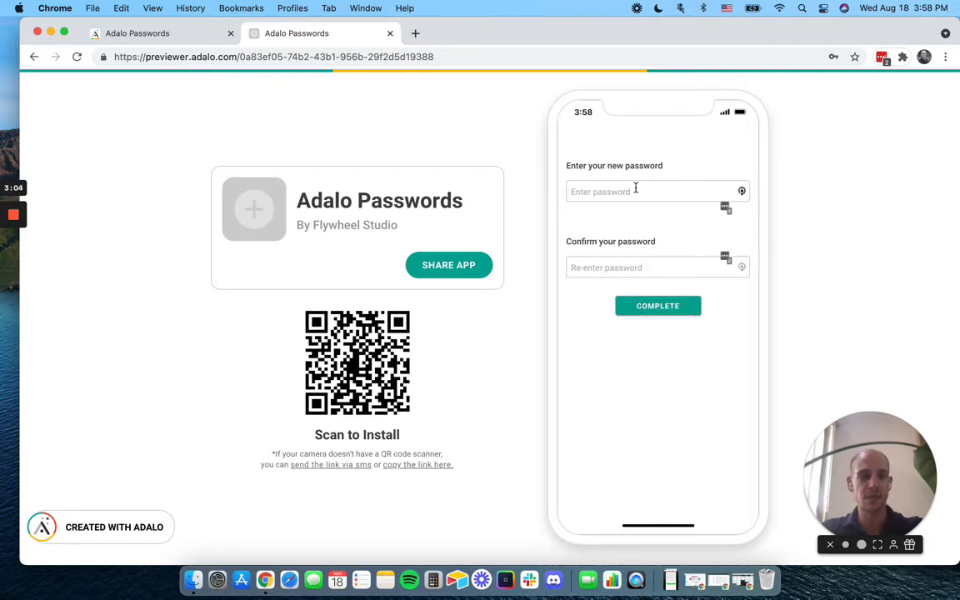
- Enter and confirm a new password, then submit with COMPLETE to land on Home
{"action": "left_click", "coordinate": [650, 191]}
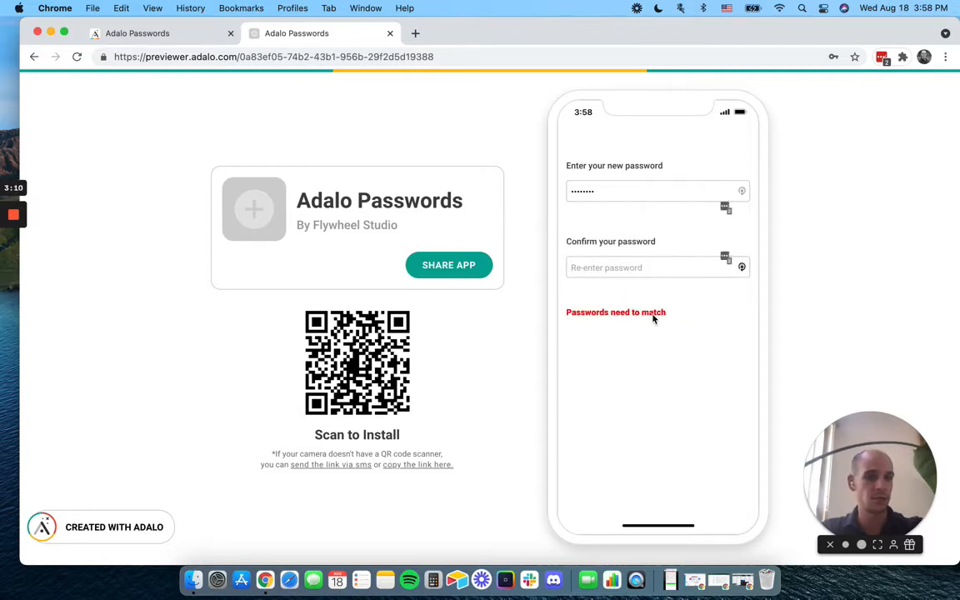
{"action": "mouse_move", "coordinate": [640, 319]}
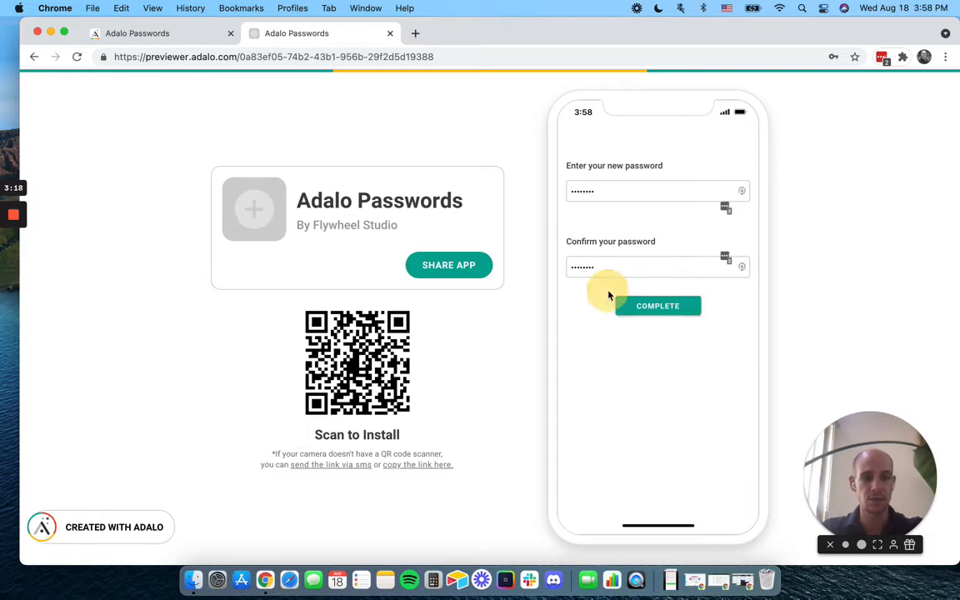
{"action": "left_click", "coordinate": [658, 306]}
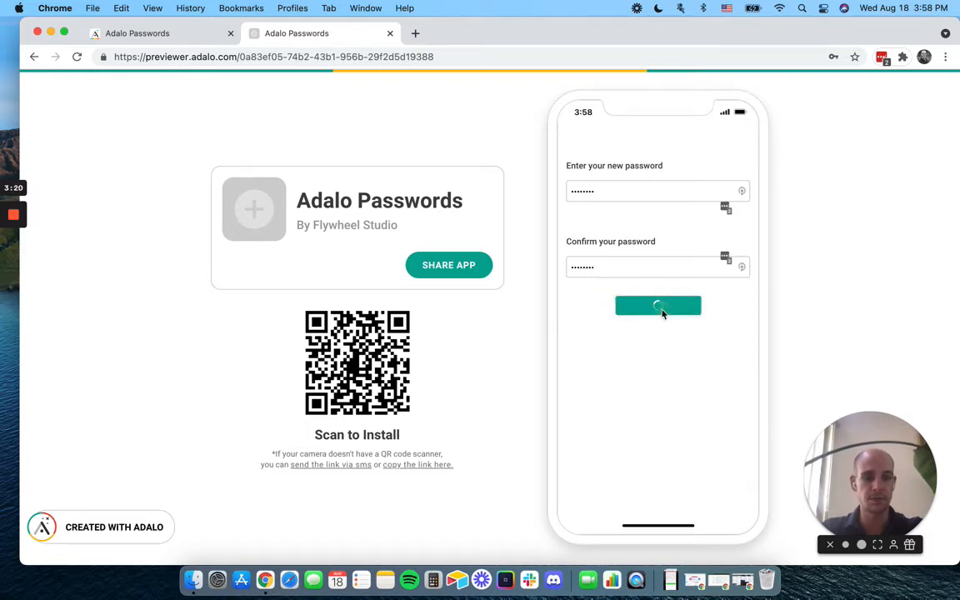
{"action": "left_click", "coordinate": [658, 306]}
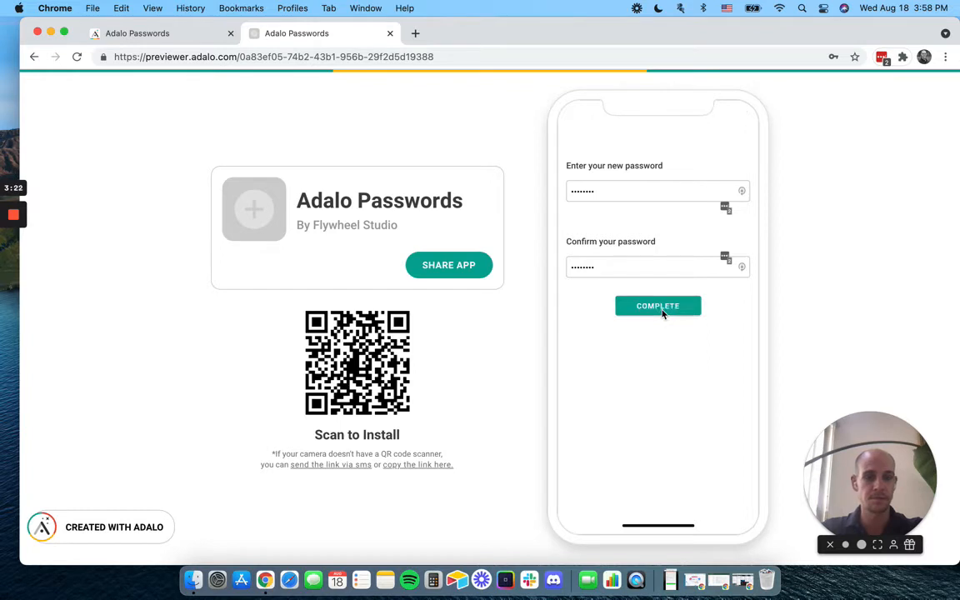
{"action": "left_click", "coordinate": [658, 306]}
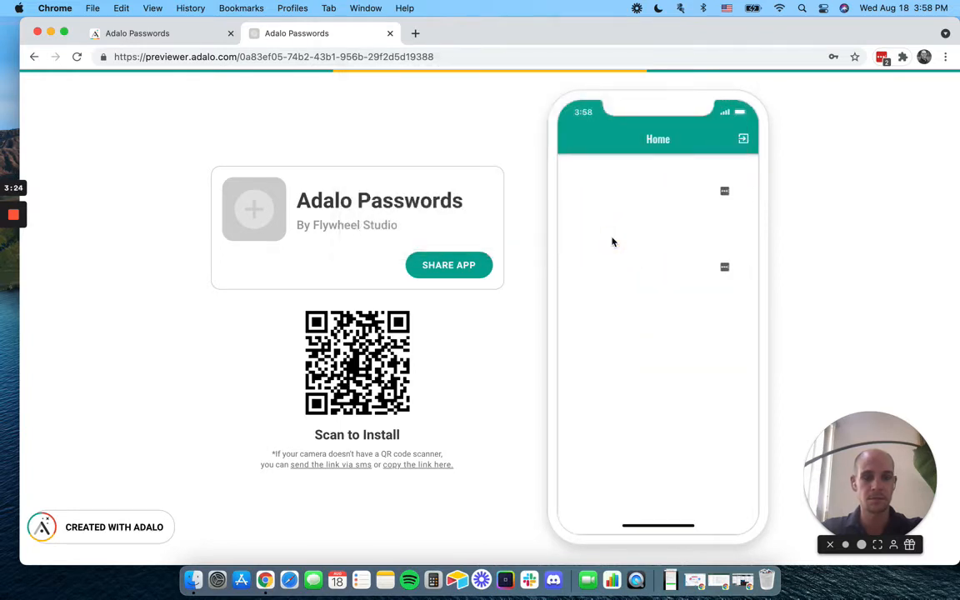
{"action": "mouse_move", "coordinate": [782, 251]}
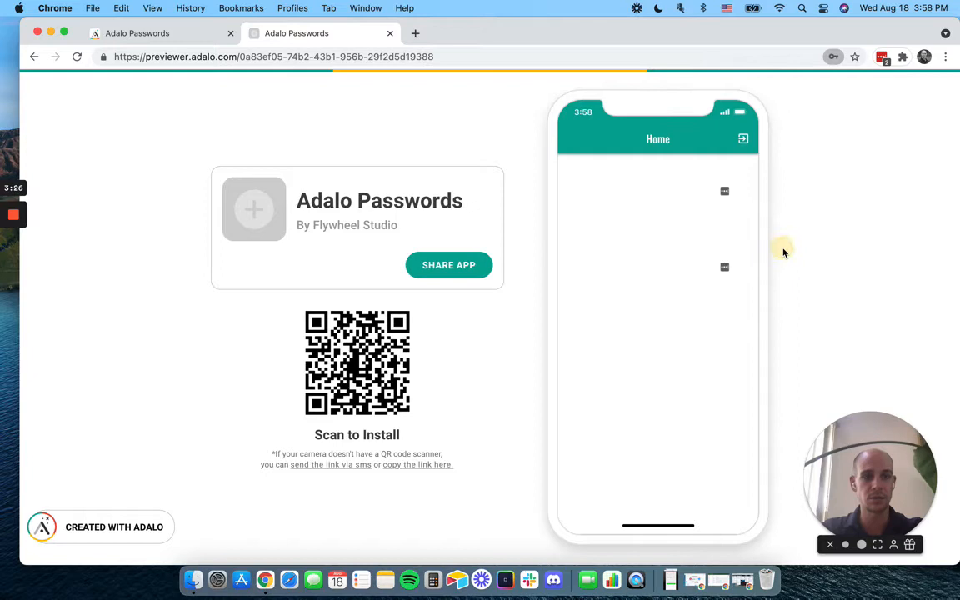
{"action": "mouse_move", "coordinate": [806, 114]}
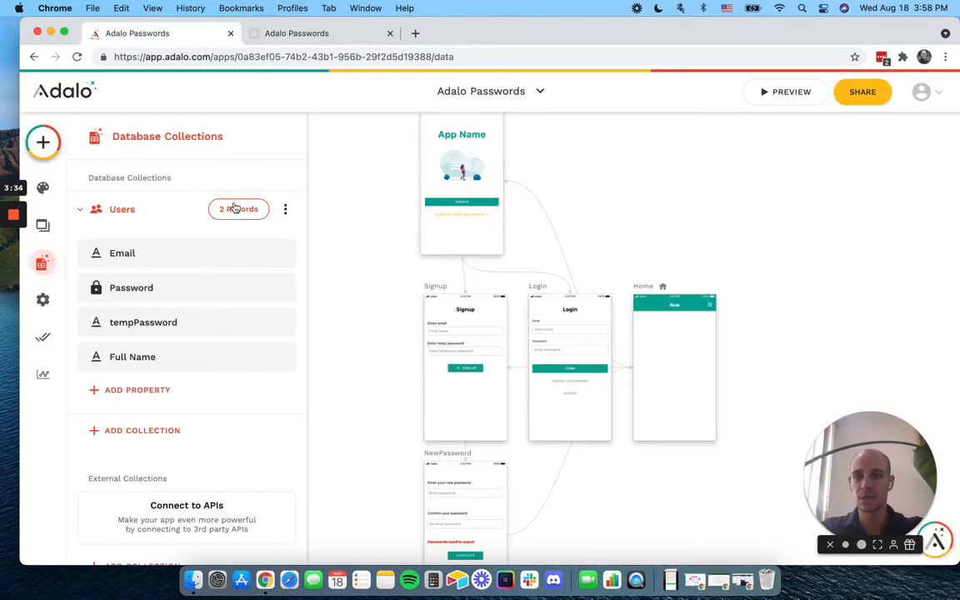
{"action": "left_click", "coordinate": [238, 209]}
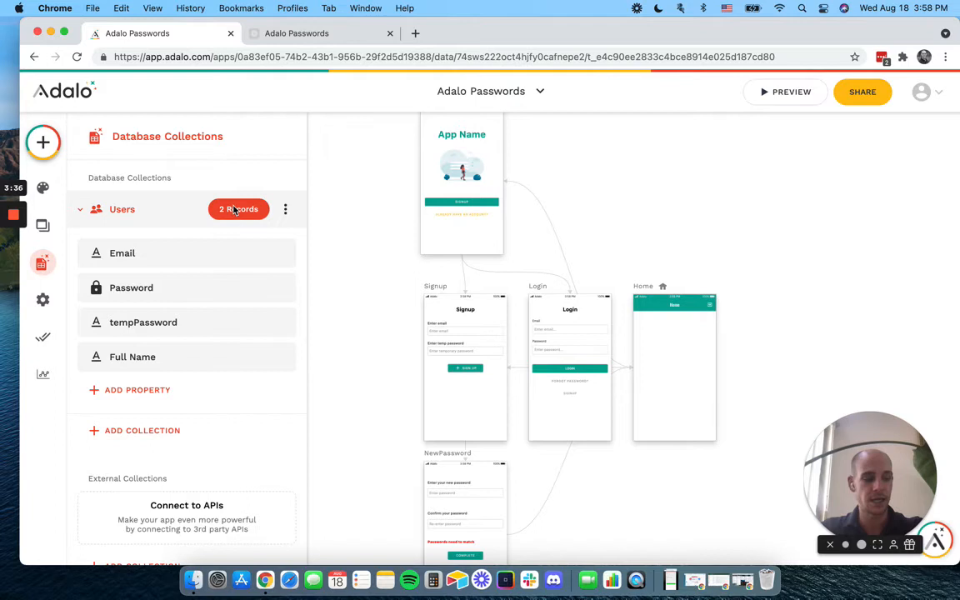
{"action": "left_click", "coordinate": [239, 209]}
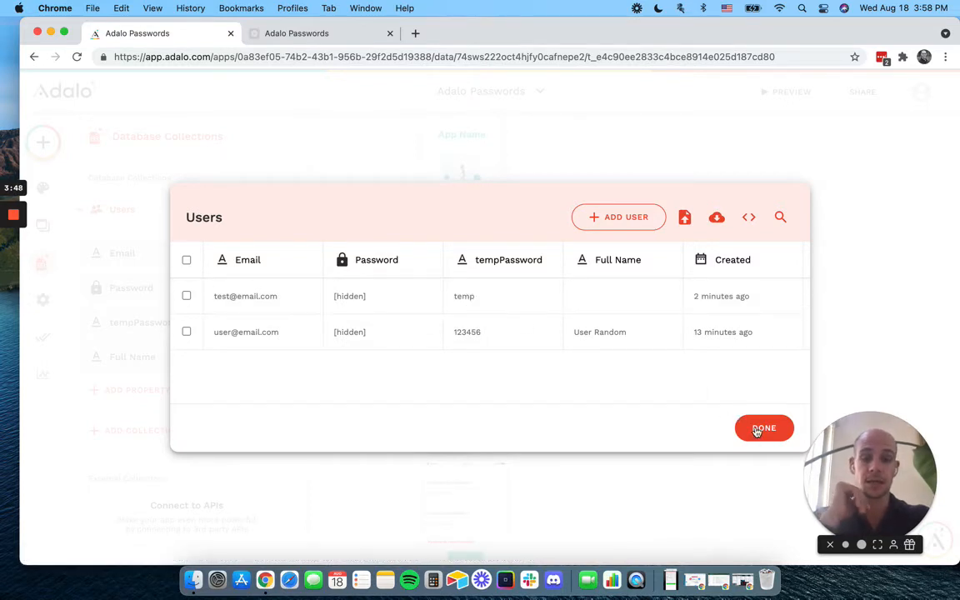
{"action": "left_click", "coordinate": [763, 427]}
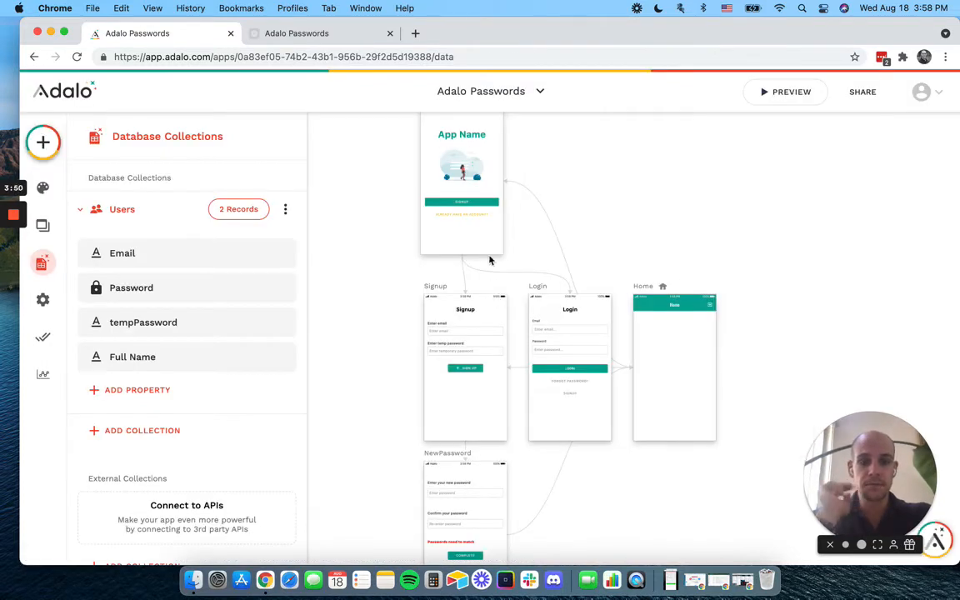
- Inspect the email and temp password inputs, then select List 2 around SIGN UP
{"action": "left_click", "coordinate": [465, 331]}
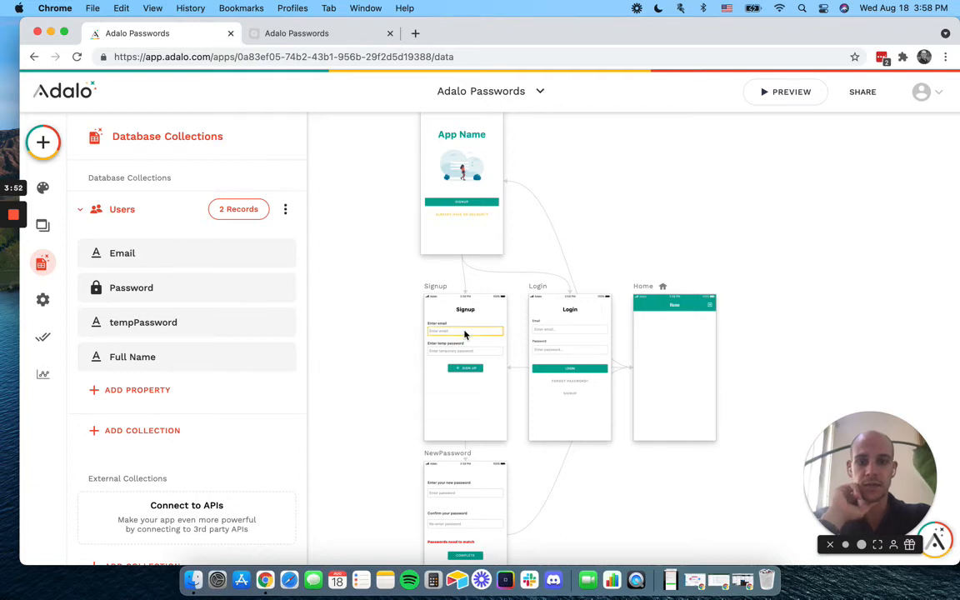
{"action": "left_click", "coordinate": [465, 331]}
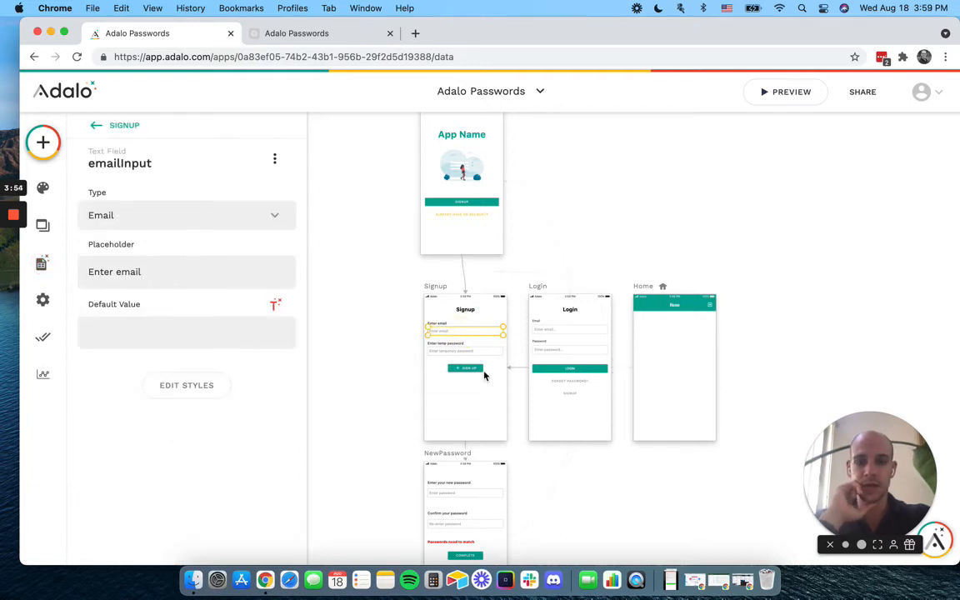
{"action": "left_click", "coordinate": [465, 351]}
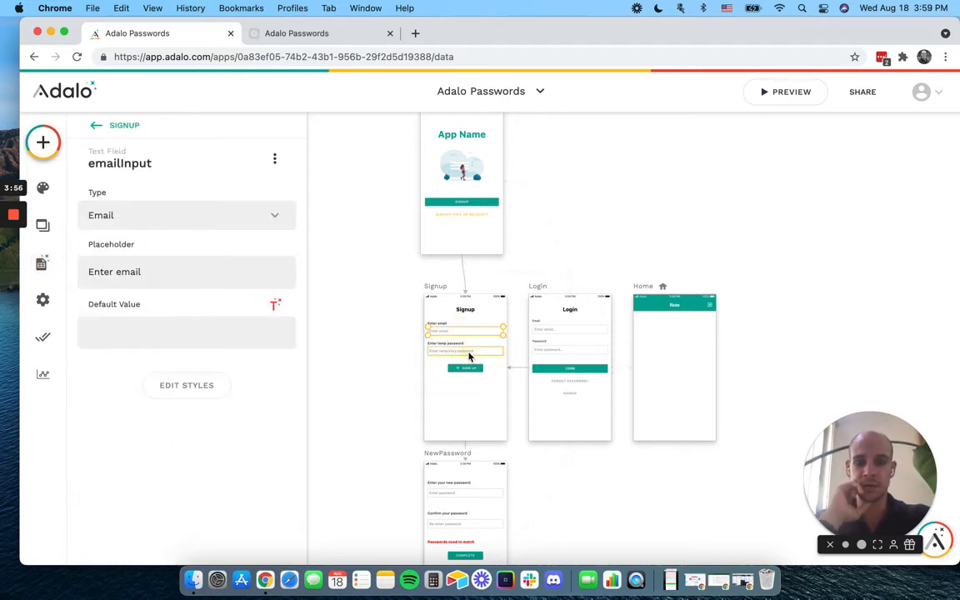
{"action": "left_click", "coordinate": [465, 350]}
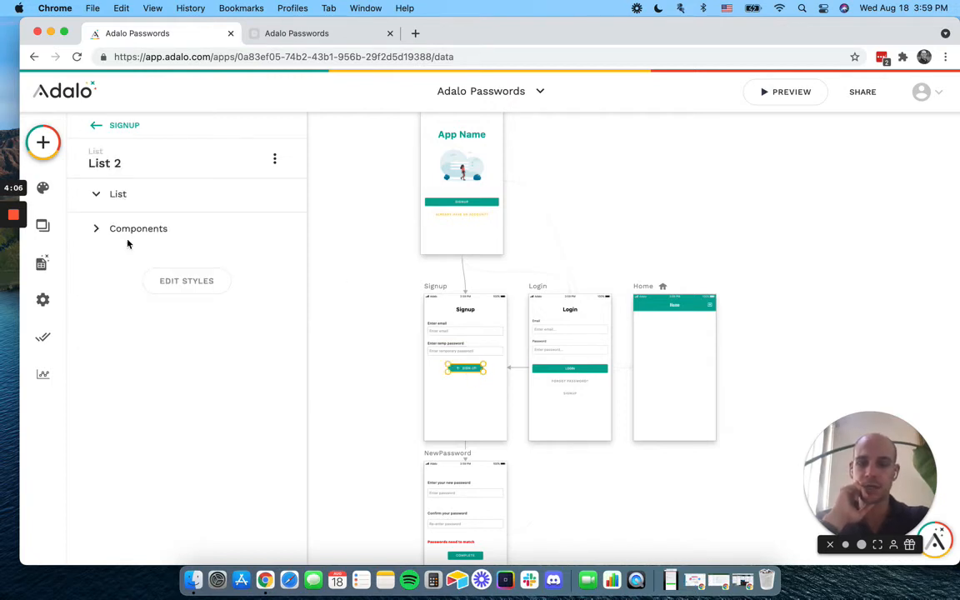
- Expand List 2's data settings and scroll through its Email and tempPassword filters
{"action": "left_click", "coordinate": [118, 194]}
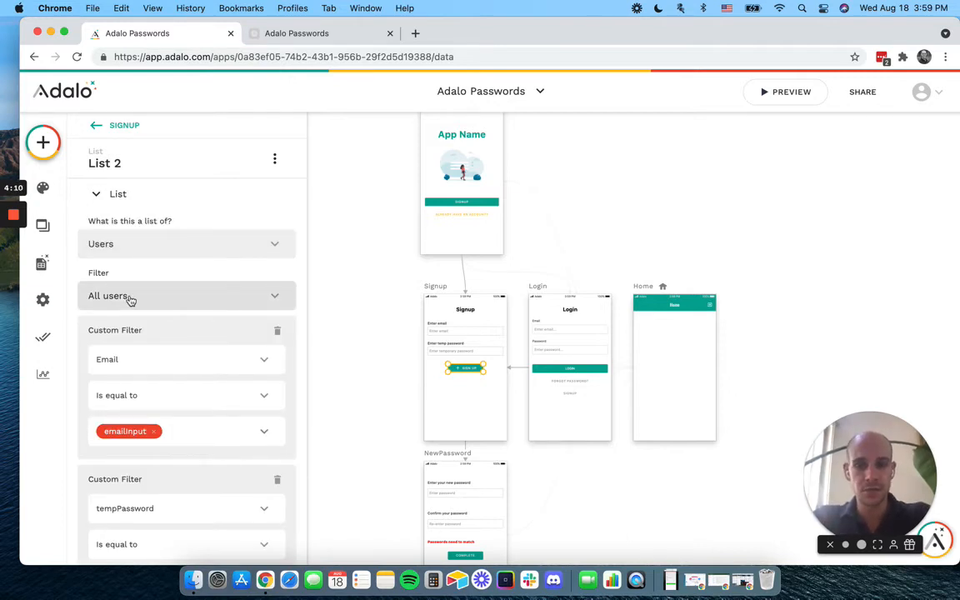
{"action": "scroll", "scroll_direction": "down", "scroll_amount": 3}
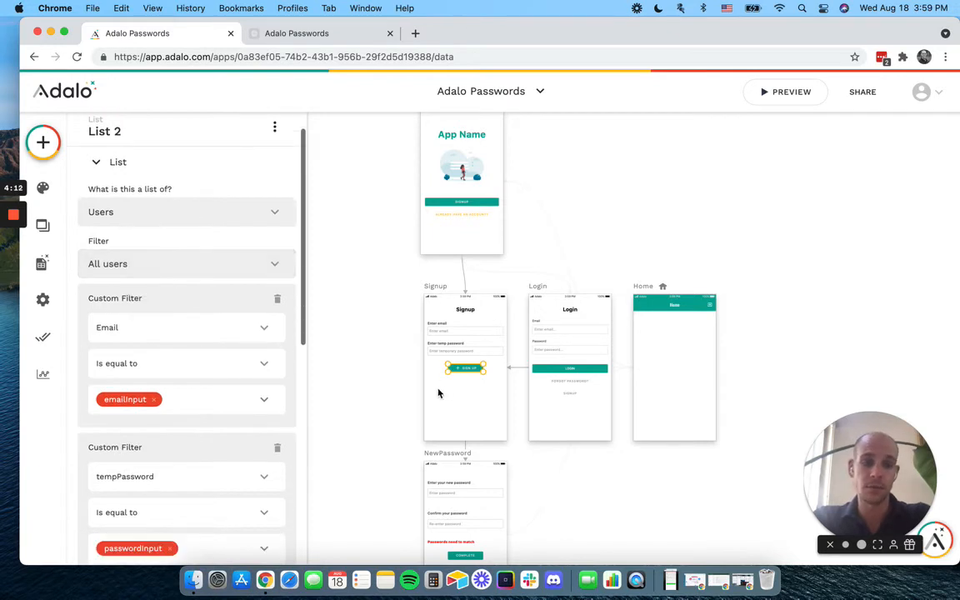
{"action": "mouse_move", "coordinate": [134, 337]}
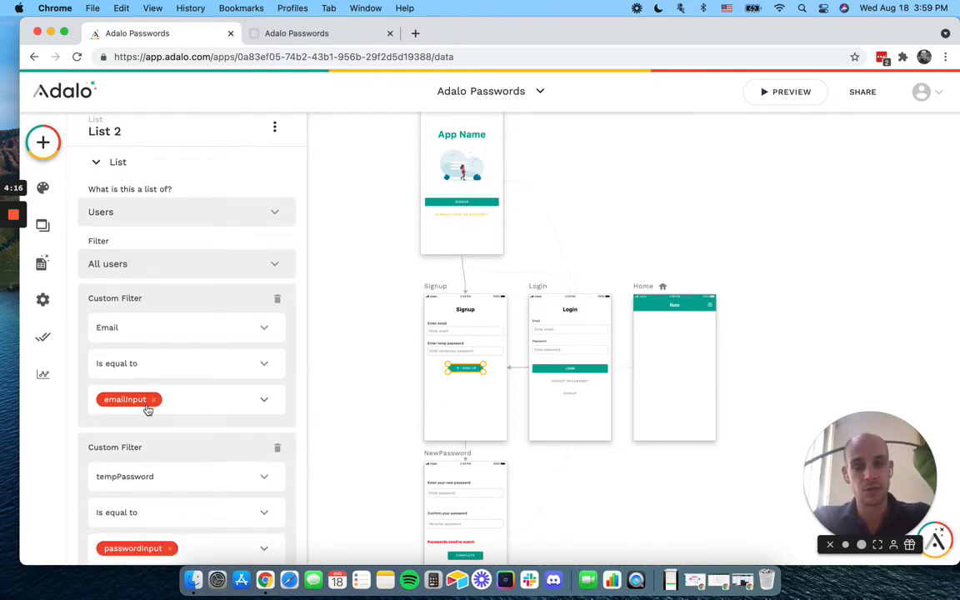
{"action": "scroll", "scroll_direction": "down", "scroll_amount": 3}
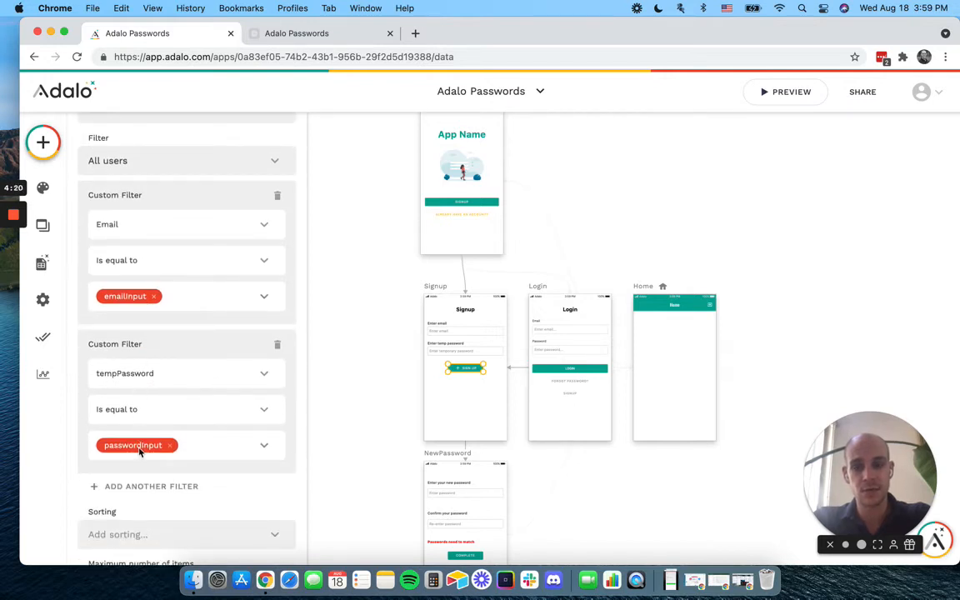
{"action": "mouse_move", "coordinate": [133, 444]}
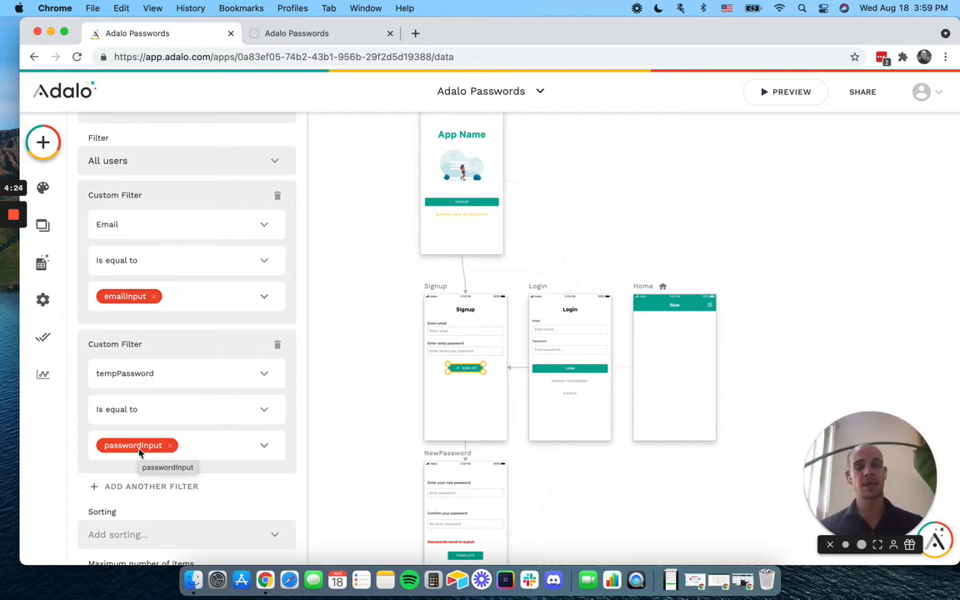
{"action": "mouse_move", "coordinate": [481, 465]}
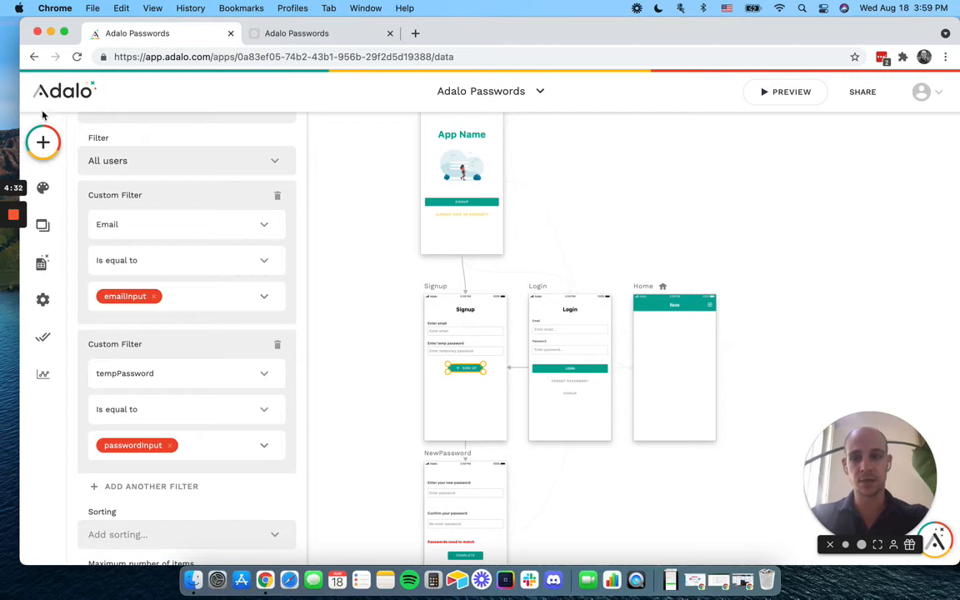
- Add a button to Signup and give it a User Login > Sign Up click action
{"action": "left_click", "coordinate": [42, 142]}
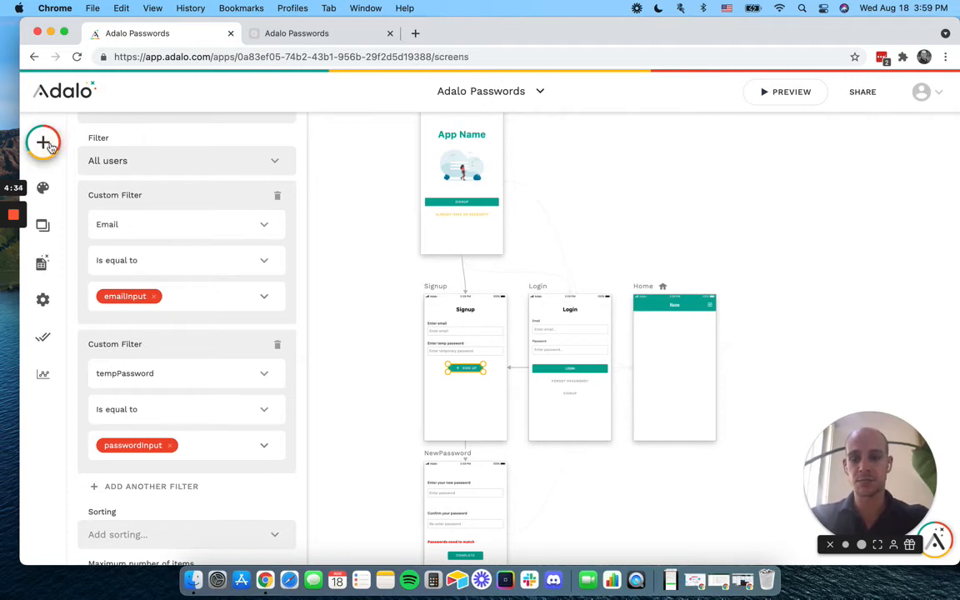
{"action": "left_click", "coordinate": [43, 142]}
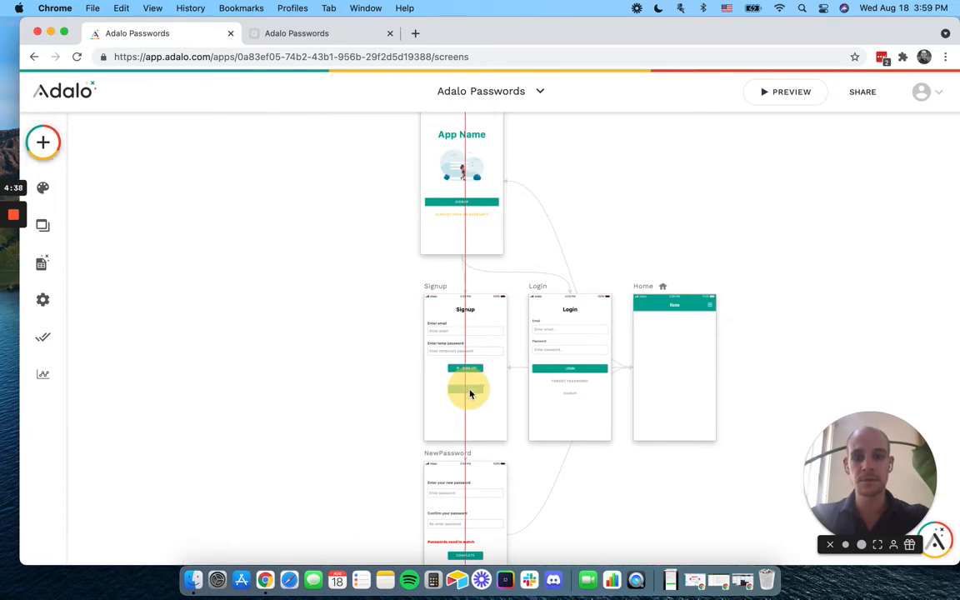
{"action": "left_click", "coordinate": [465, 392]}
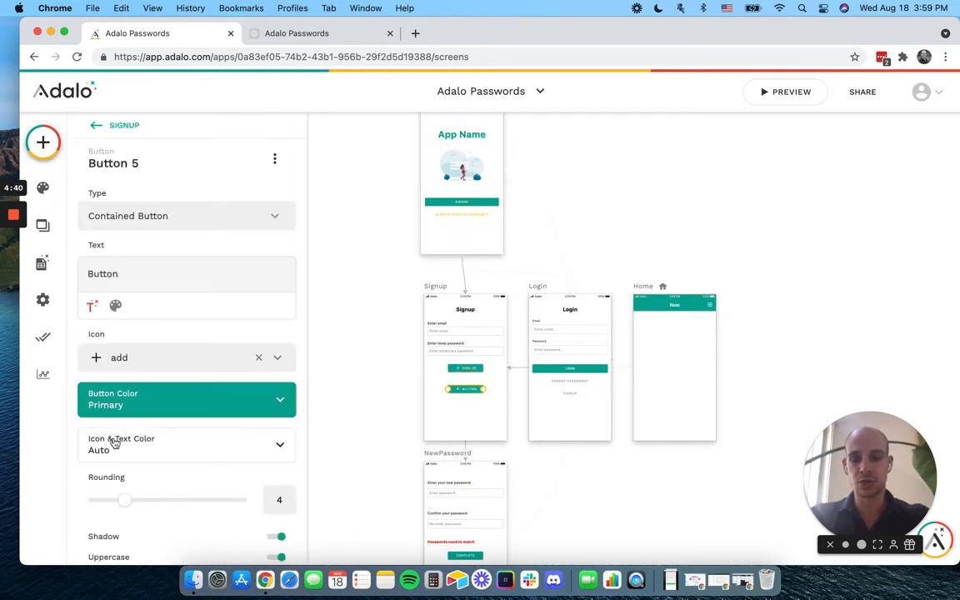
{"action": "left_click", "coordinate": [130, 523]}
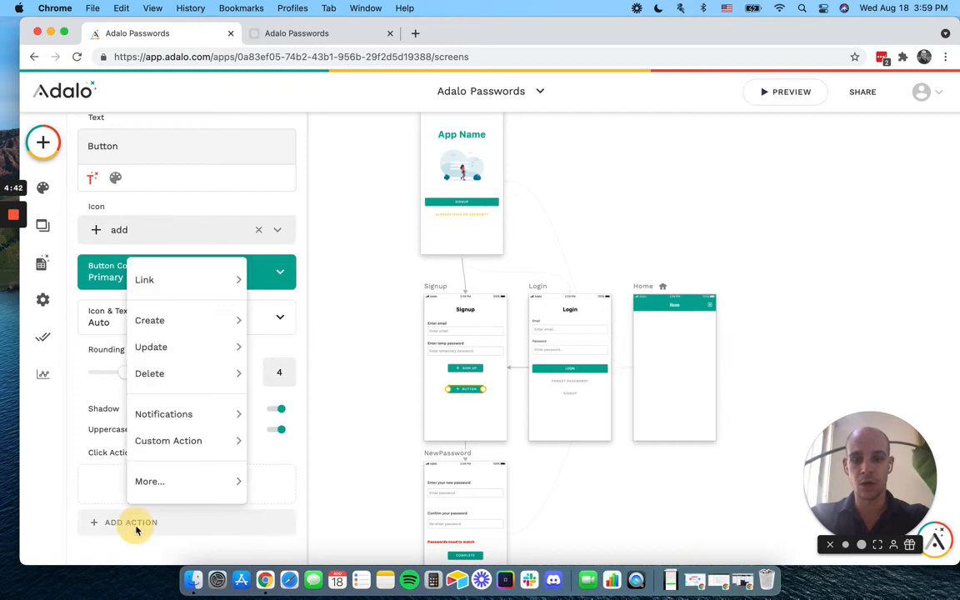
{"action": "left_click", "coordinate": [150, 481]}
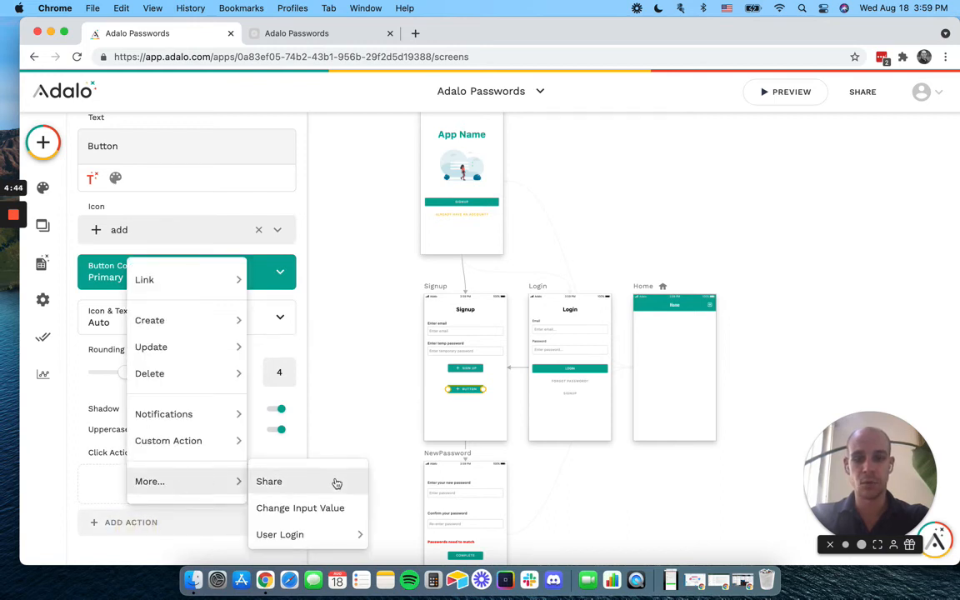
{"action": "left_click", "coordinate": [280, 534]}
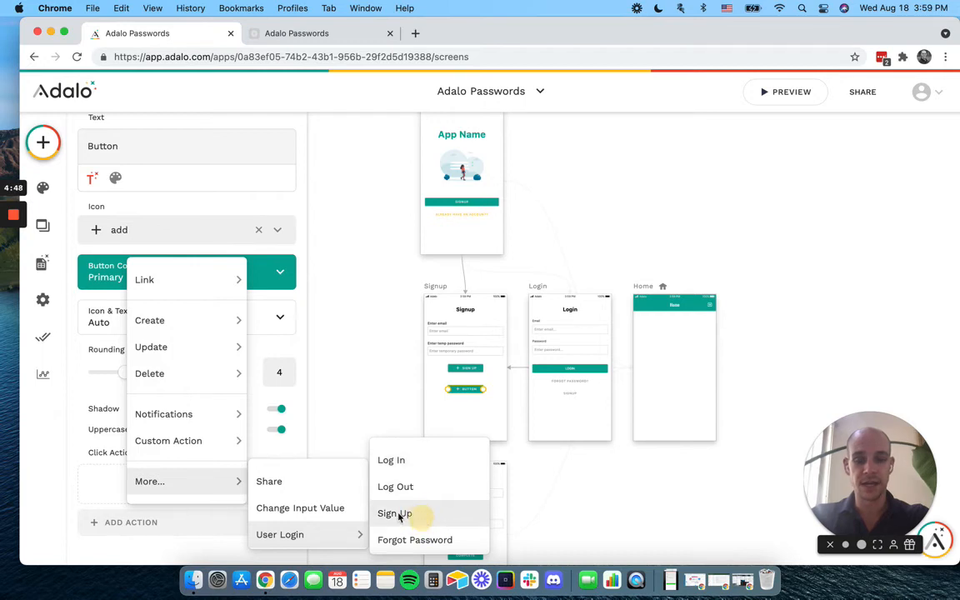
{"action": "left_click", "coordinate": [395, 512]}
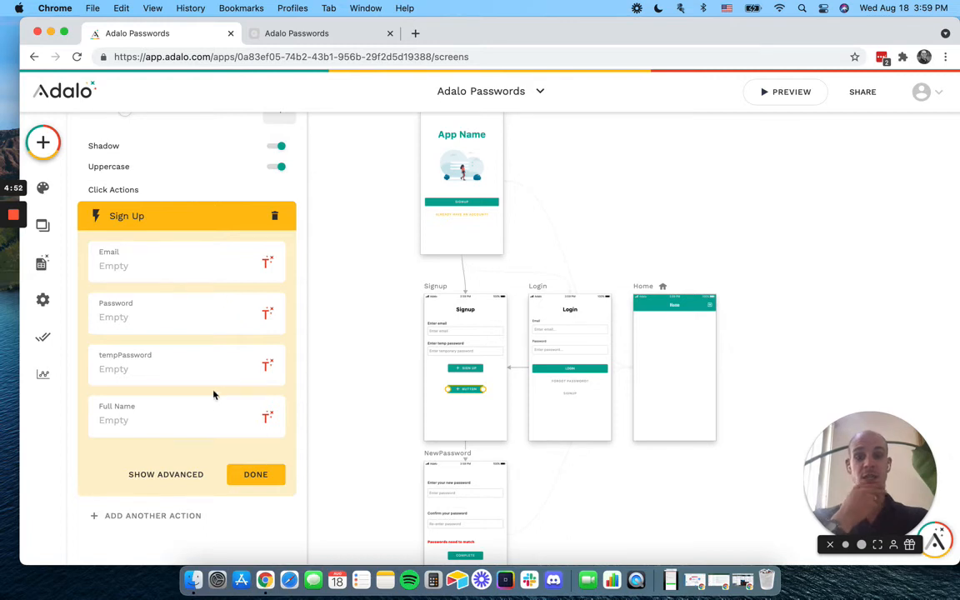
{"action": "mouse_move", "coordinate": [250, 240]}
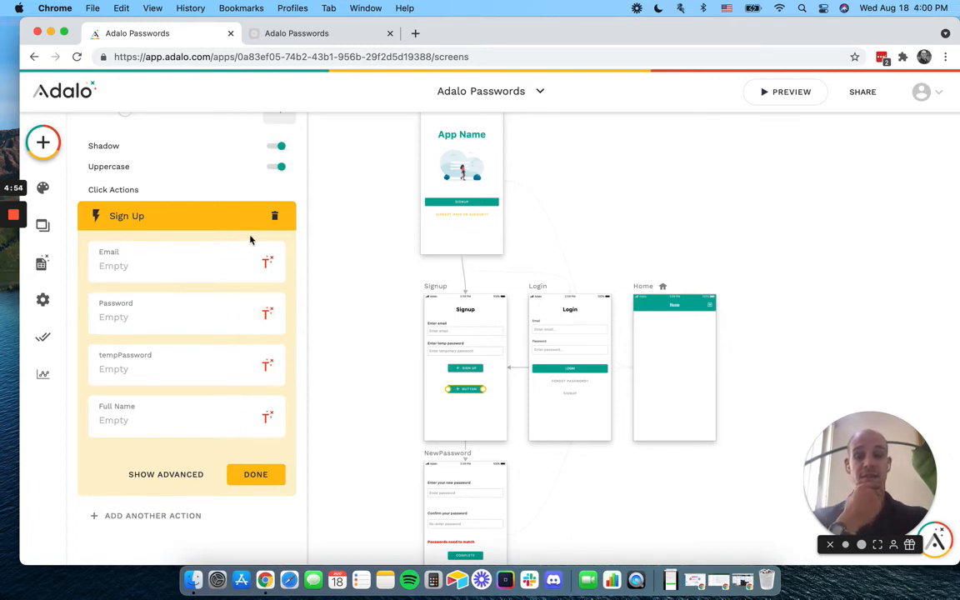
{"action": "mouse_move", "coordinate": [290, 317]}
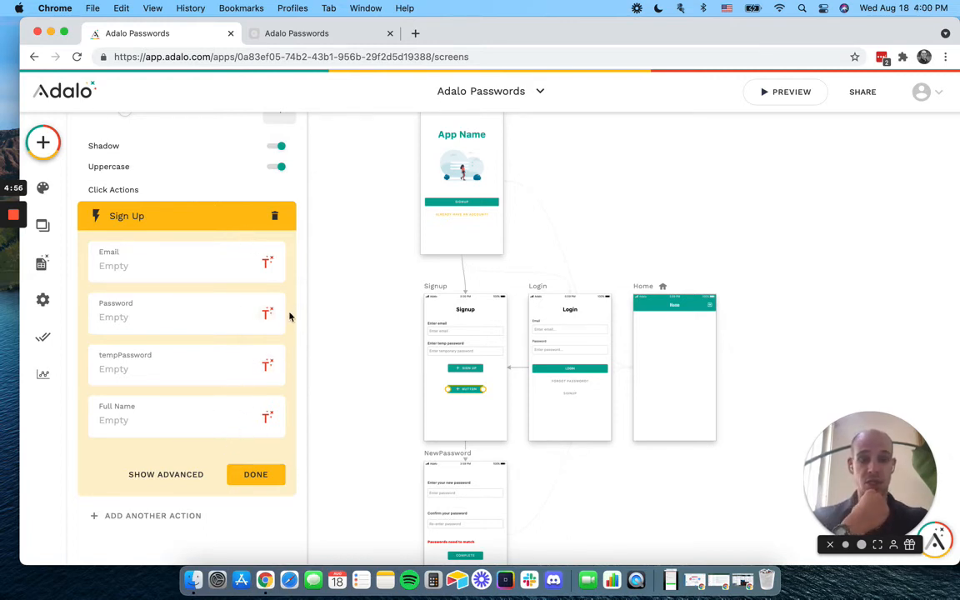
{"action": "mouse_move", "coordinate": [275, 216]}
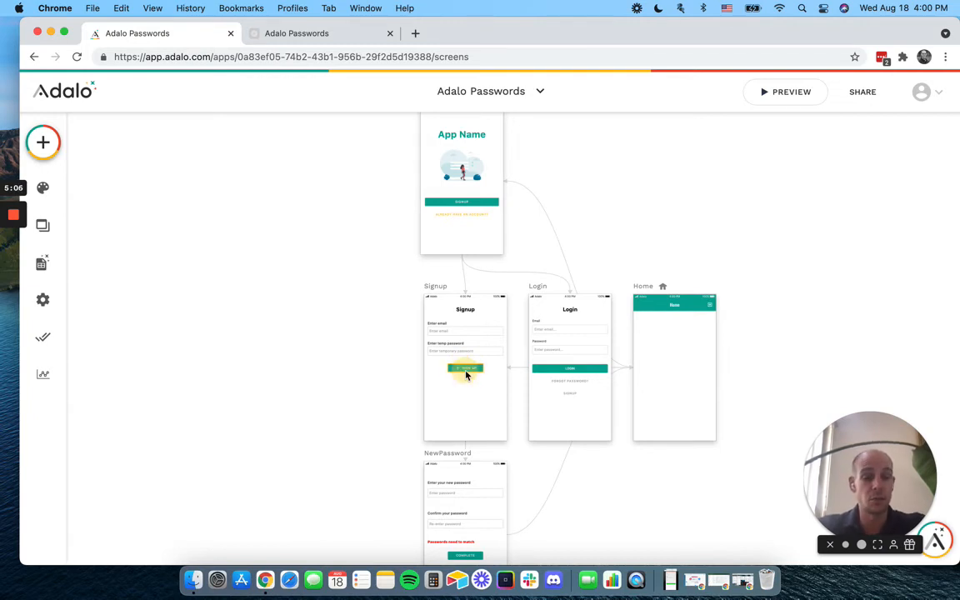
{"action": "left_click", "coordinate": [465, 369]}
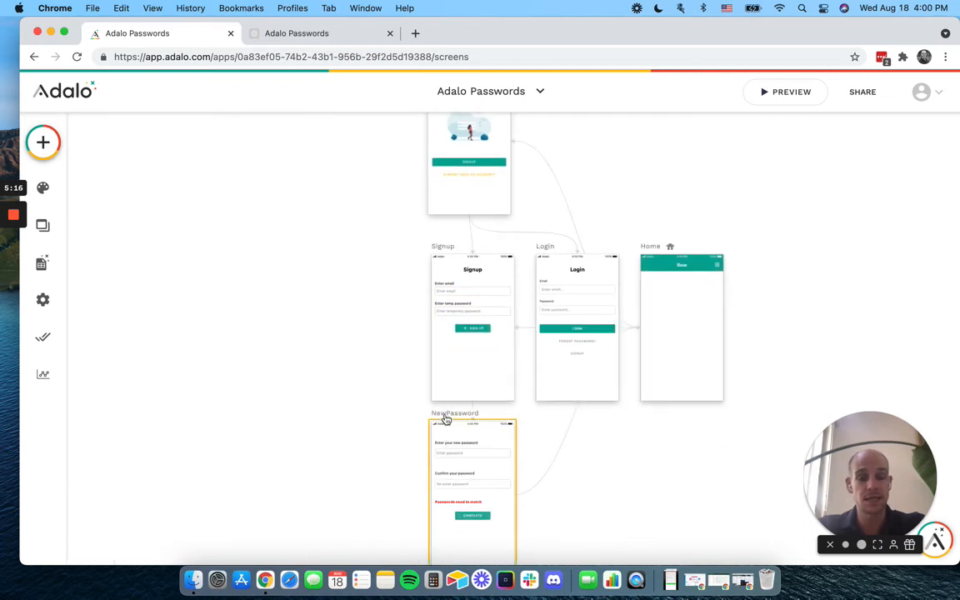
{"action": "left_click", "coordinate": [455, 414]}
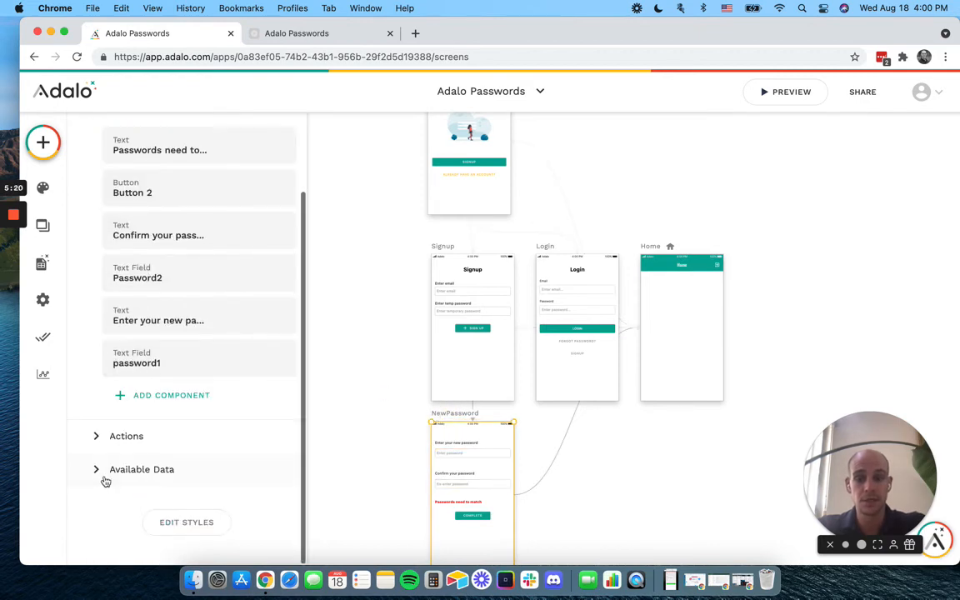
{"action": "left_click", "coordinate": [142, 470]}
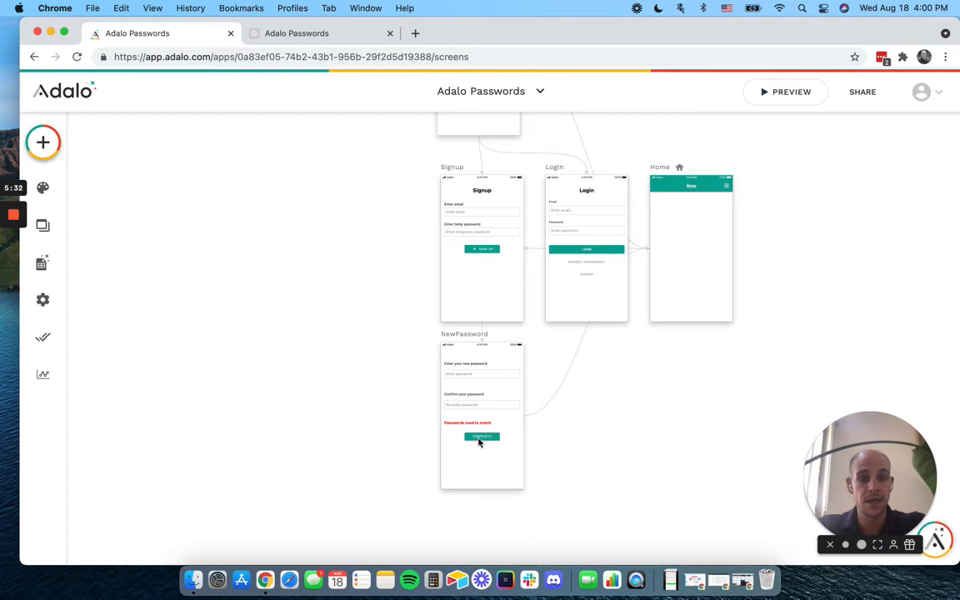
- Add a Log In action to Complete using Current User > Email and password1
{"action": "left_click", "coordinate": [481, 436]}
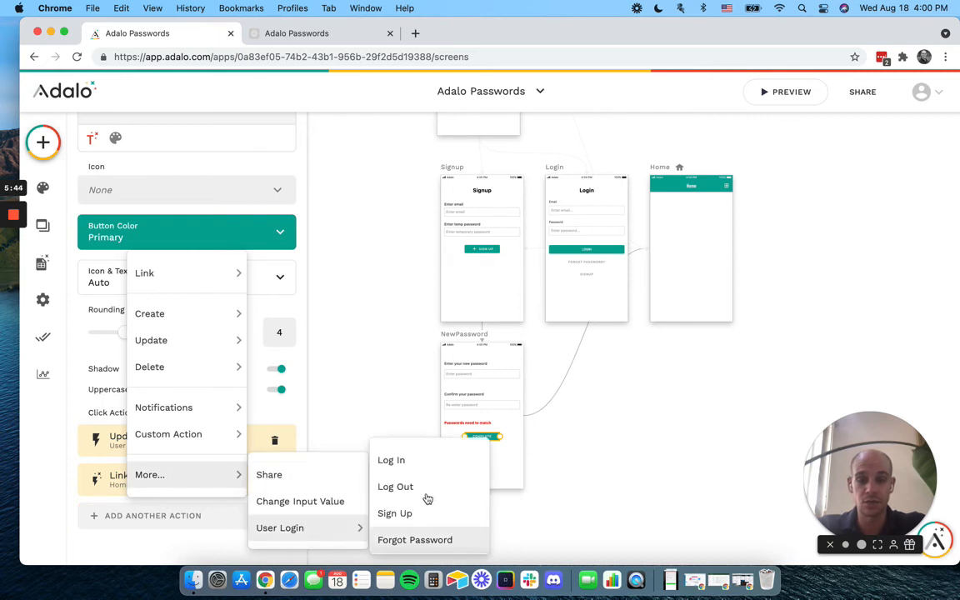
{"action": "left_click", "coordinate": [391, 460]}
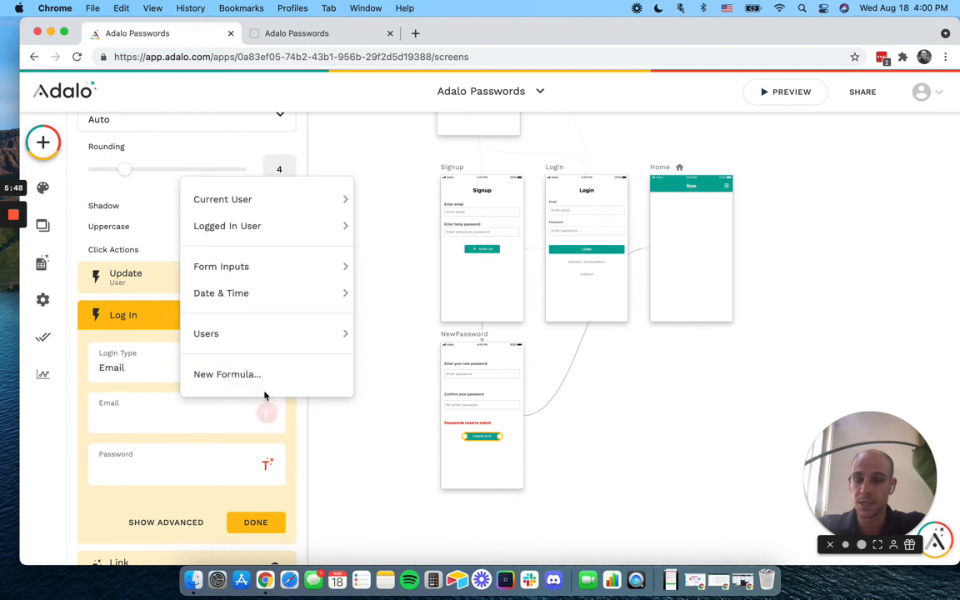
{"action": "left_click", "coordinate": [223, 199]}
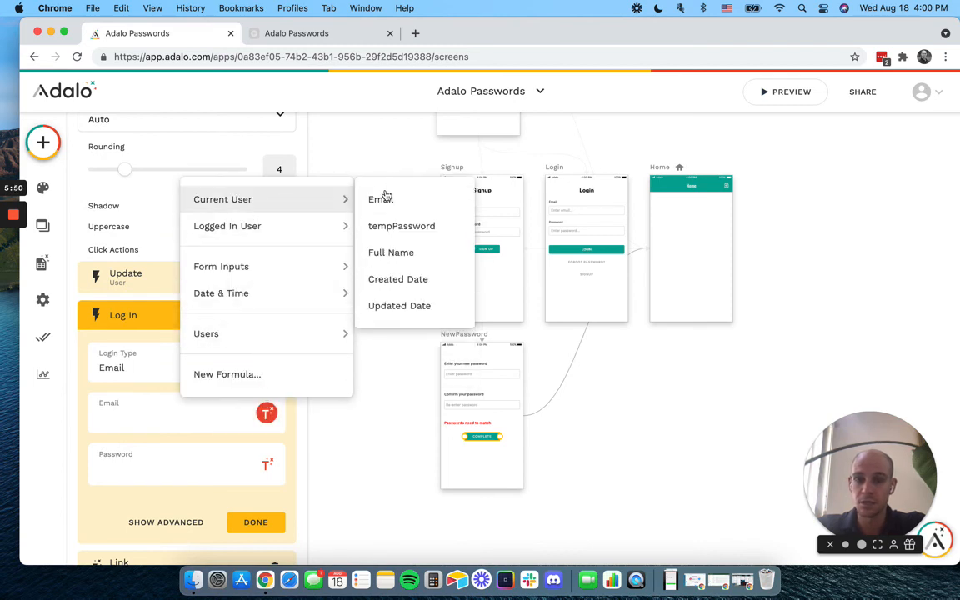
{"action": "left_click", "coordinate": [380, 199]}
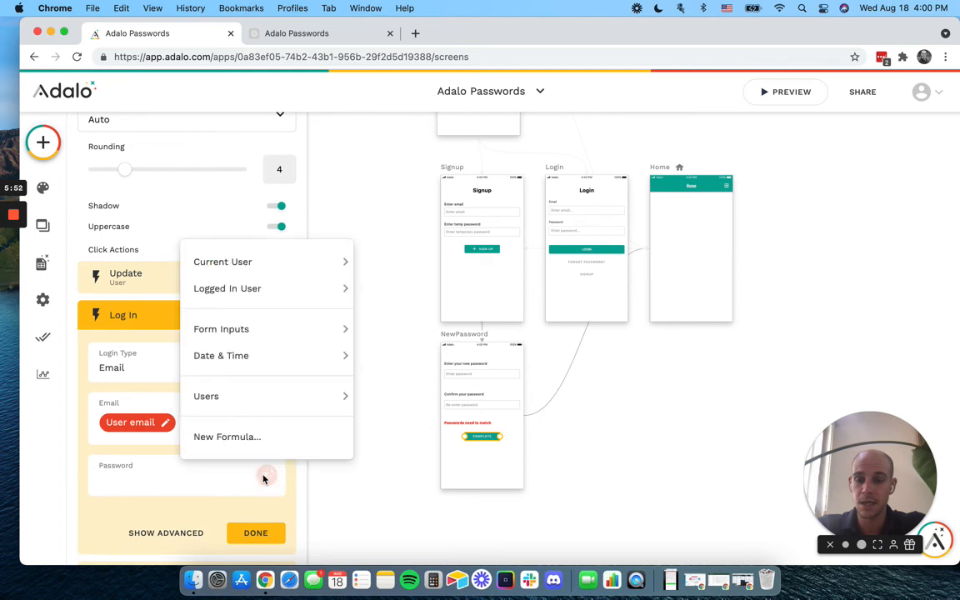
{"action": "left_click", "coordinate": [222, 261]}
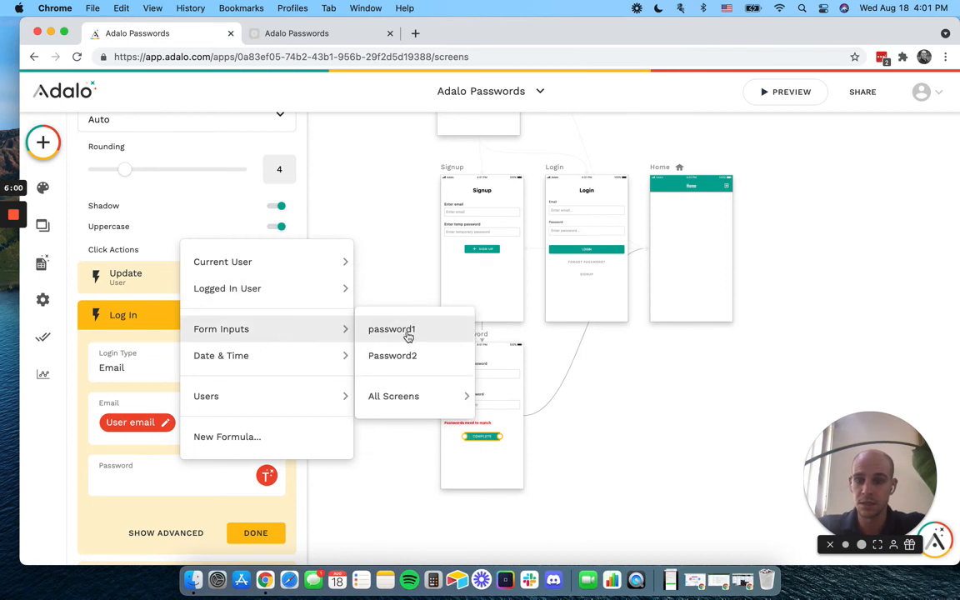
{"action": "left_click", "coordinate": [391, 328]}
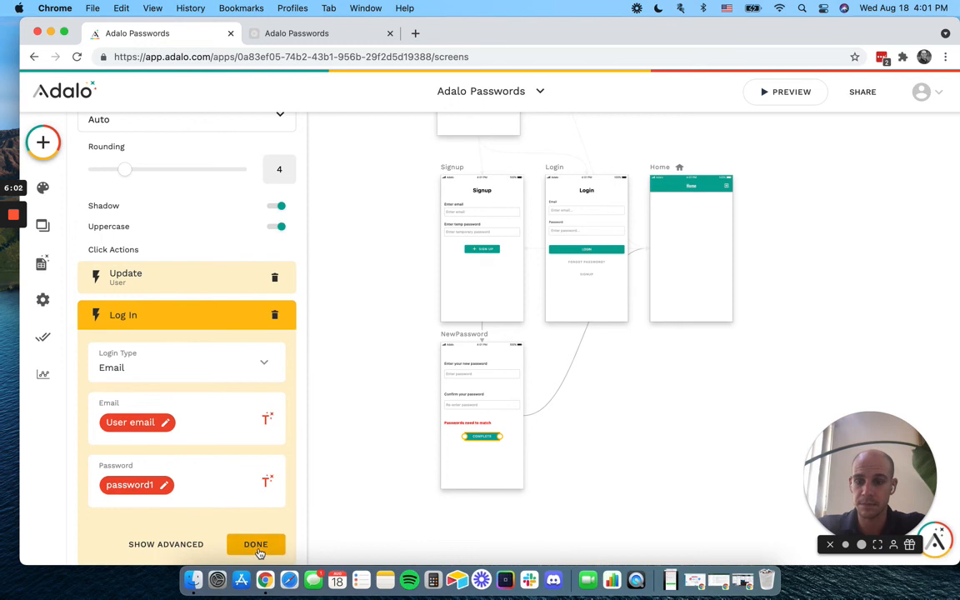
{"action": "left_click", "coordinate": [256, 544]}
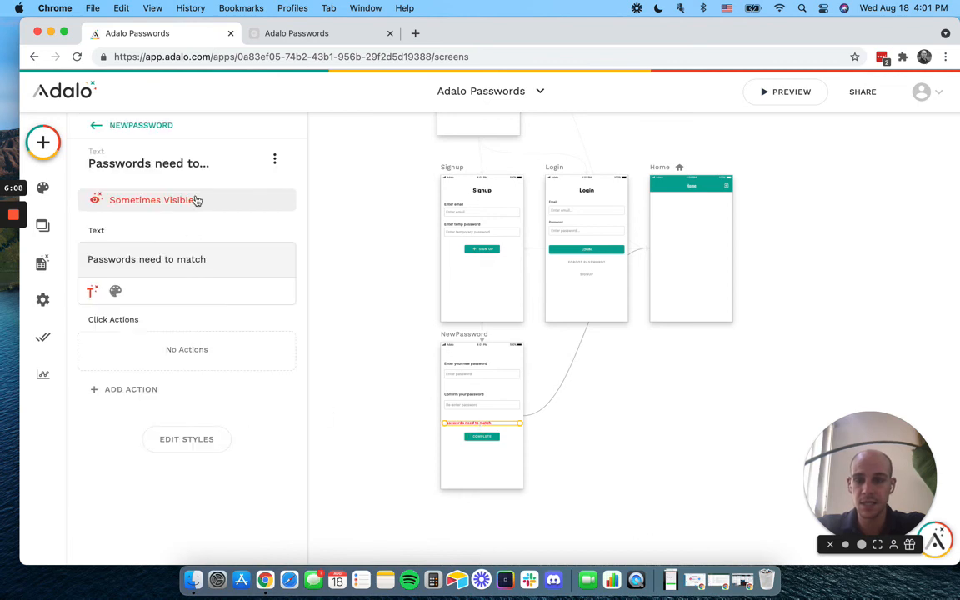
- Show the warning when password1 ≠ Password2 and Button 2 when they're equal
{"action": "left_click", "coordinate": [151, 199]}
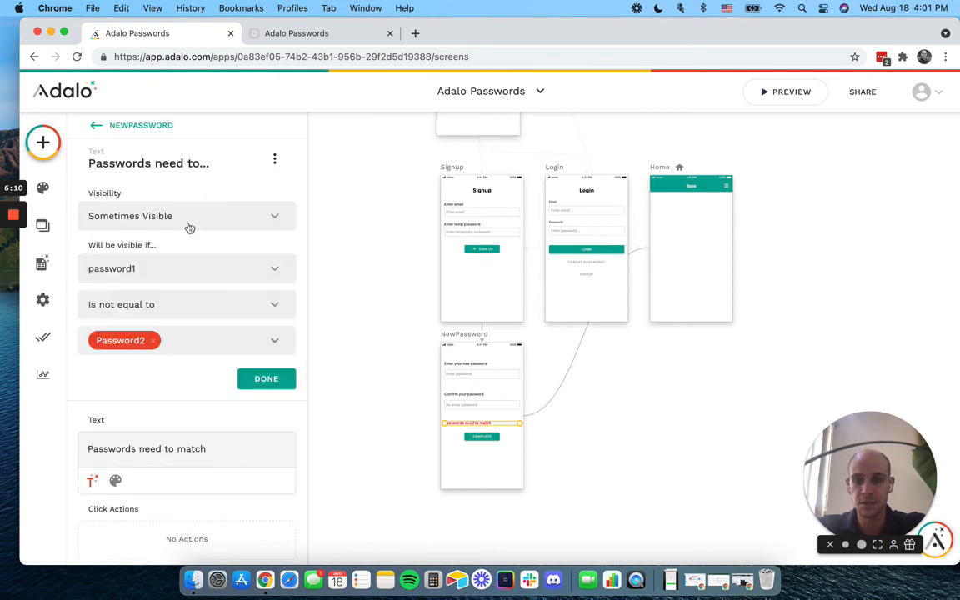
{"action": "mouse_move", "coordinate": [185, 304]}
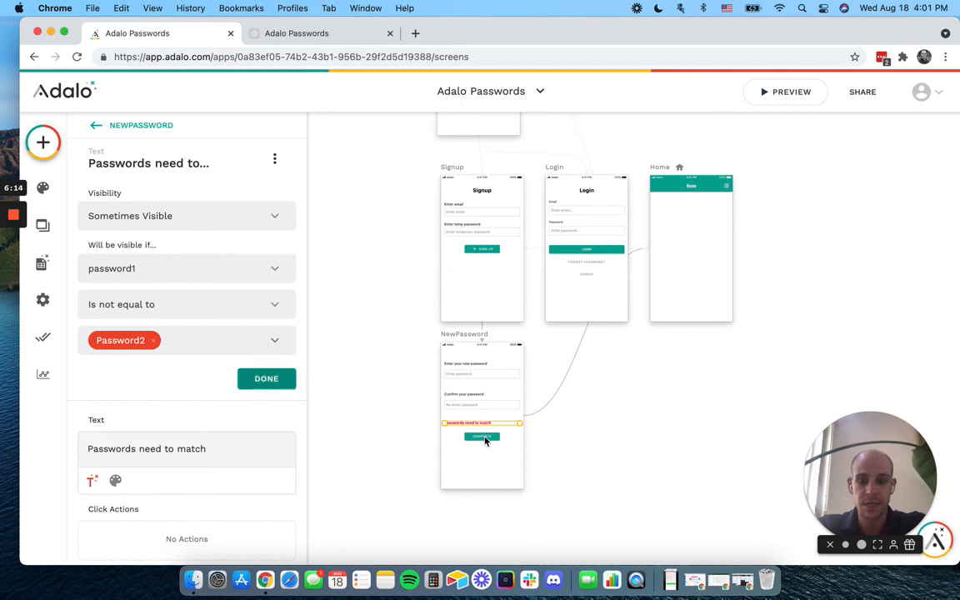
{"action": "left_click", "coordinate": [482, 436]}
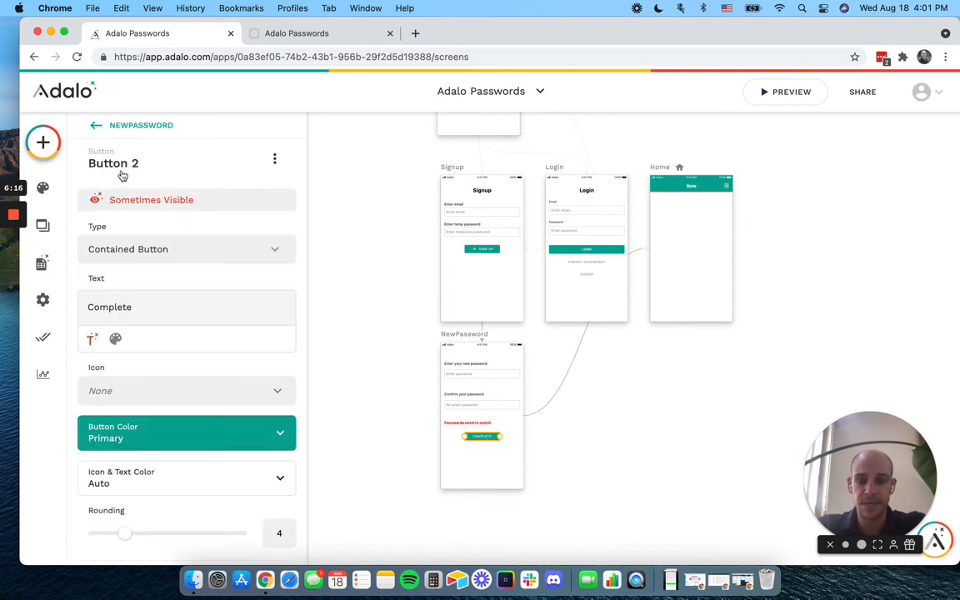
{"action": "left_click", "coordinate": [151, 199]}
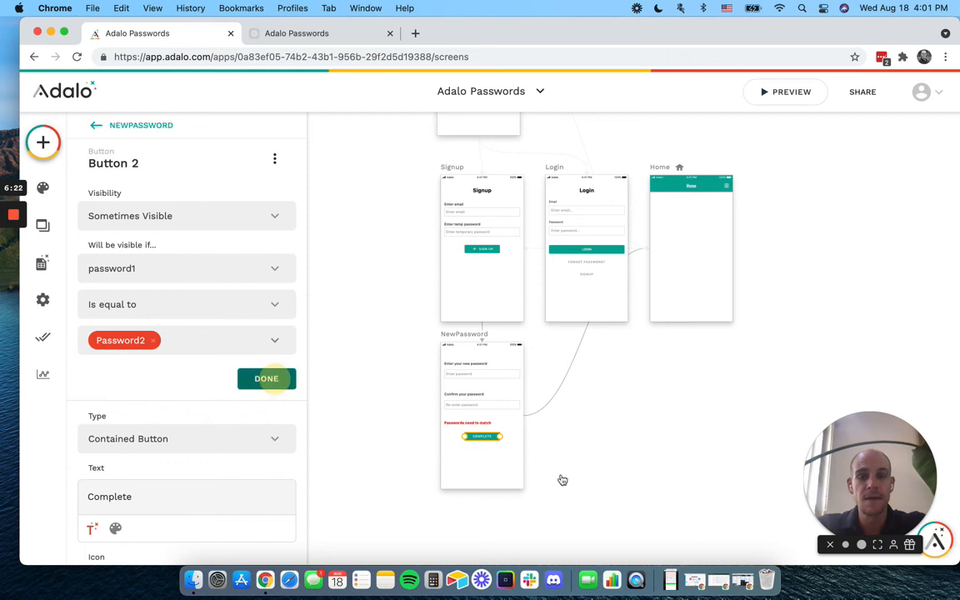
{"action": "left_click", "coordinate": [266, 379]}
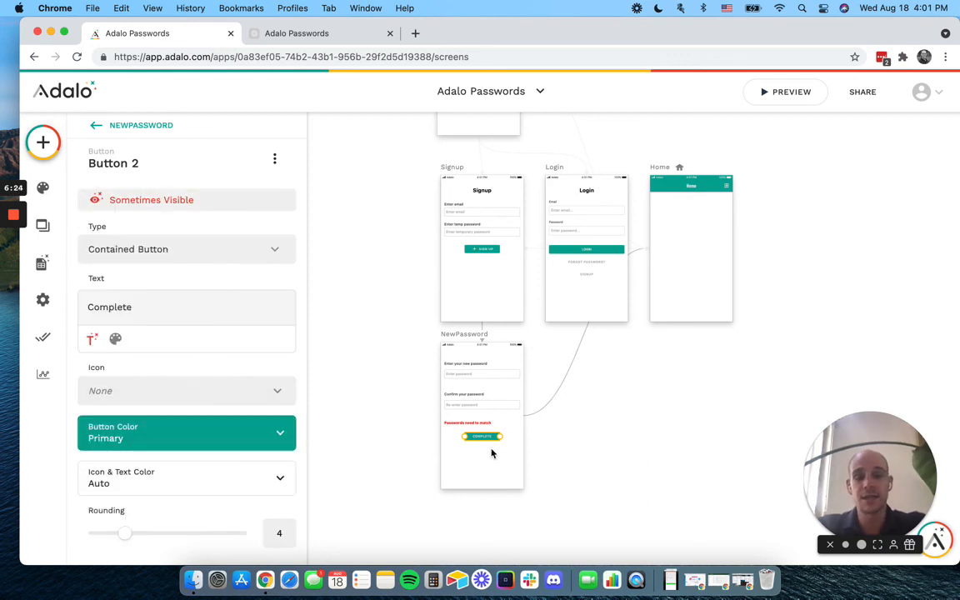
- Add a condition to the Link Home action: run only when password1 is not empty
{"action": "left_click", "coordinate": [482, 373]}
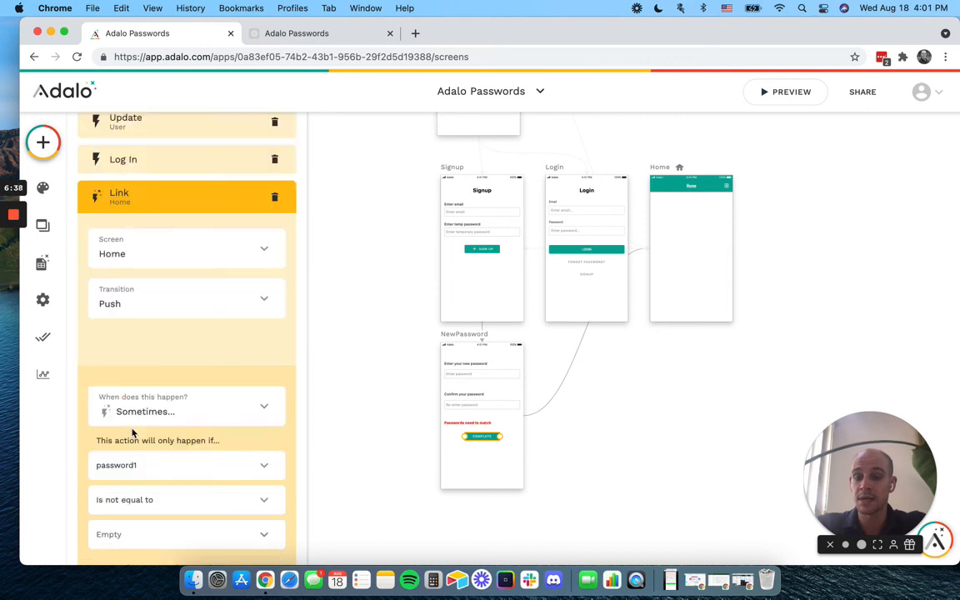
{"action": "mouse_move", "coordinate": [200, 430]}
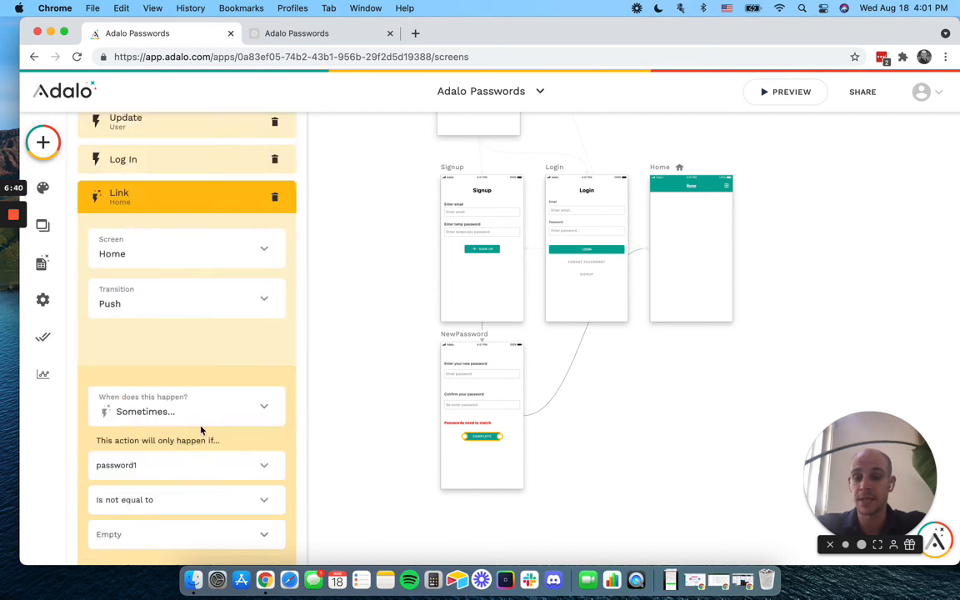
{"action": "mouse_move", "coordinate": [181, 469]}
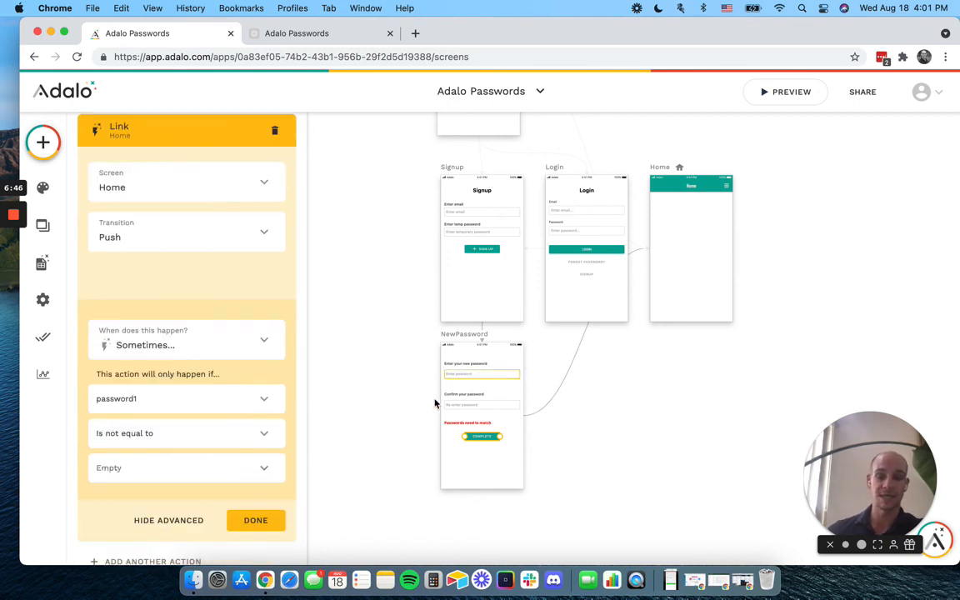
{"action": "left_click", "coordinate": [256, 520]}
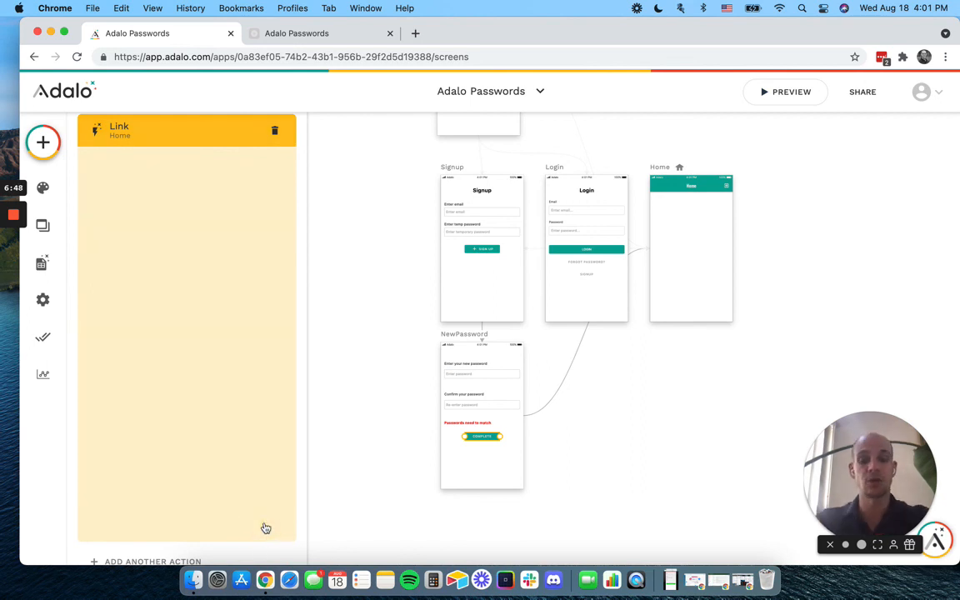